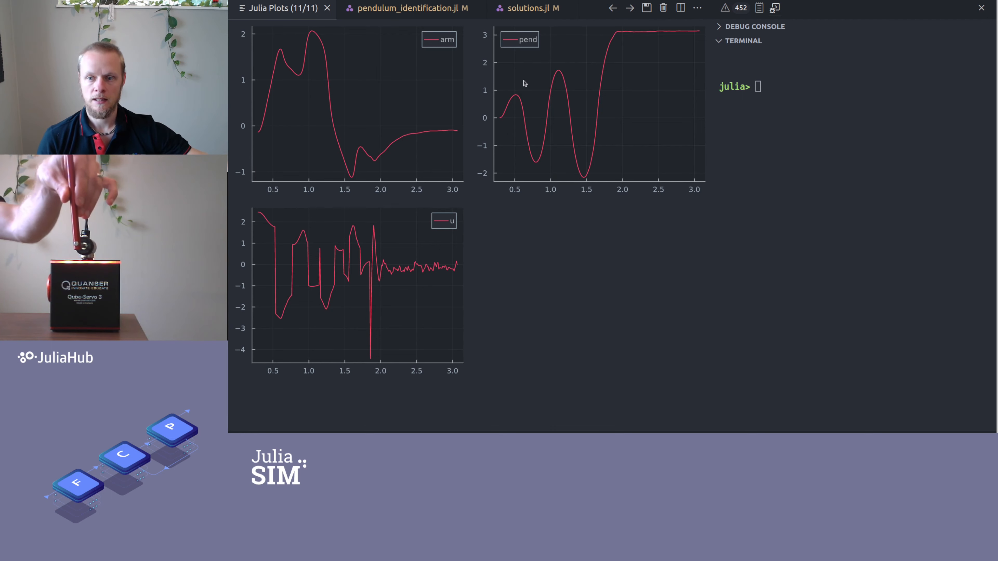
pyautogui.moveTo(507, 93)
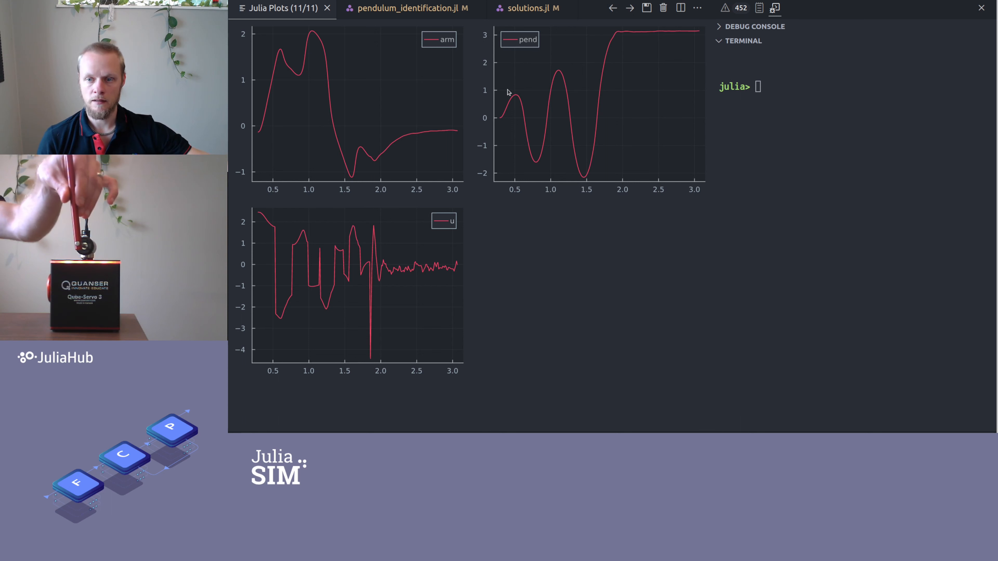
pyautogui.moveTo(597, 162)
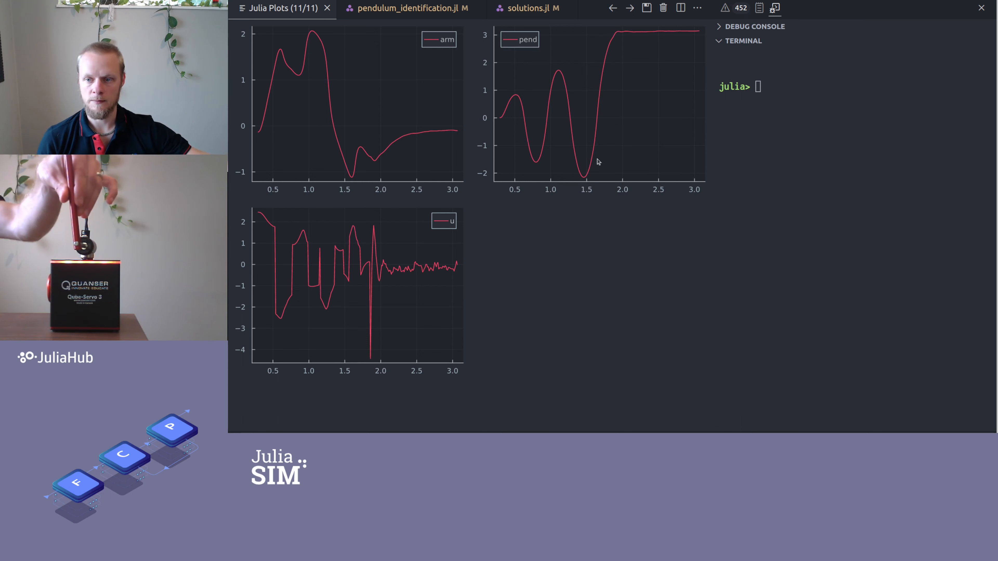
pyautogui.moveTo(626, 33)
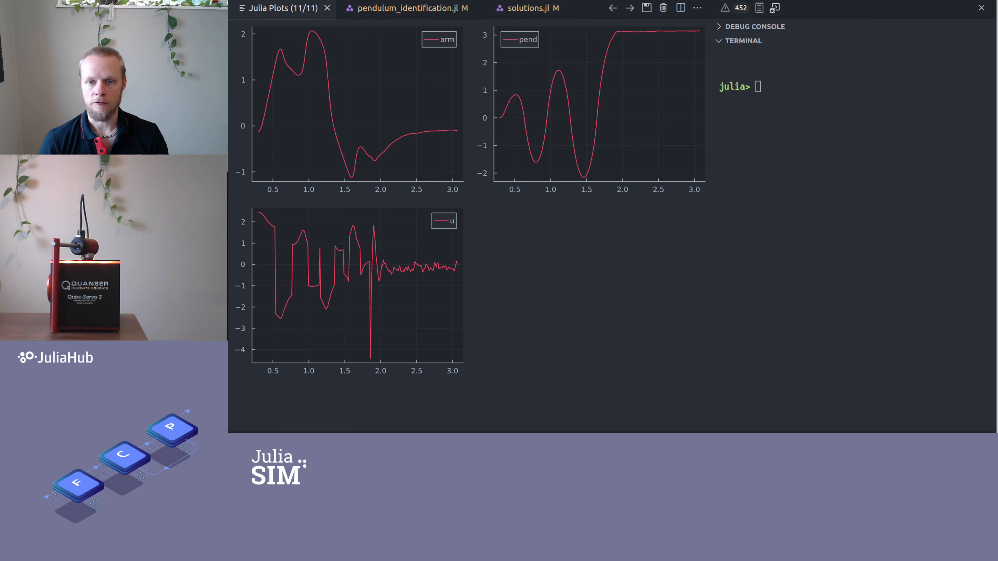
# Bring up pendulum_identification.jl and run its swingup.csv loading and signal plotting lines
pyautogui.click(407, 8)
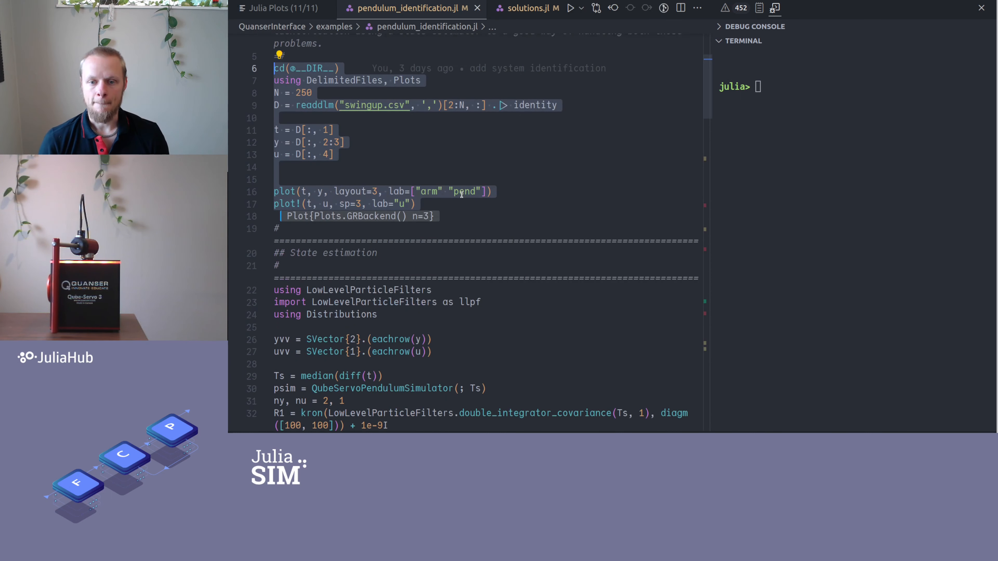
pyautogui.scroll(-3)
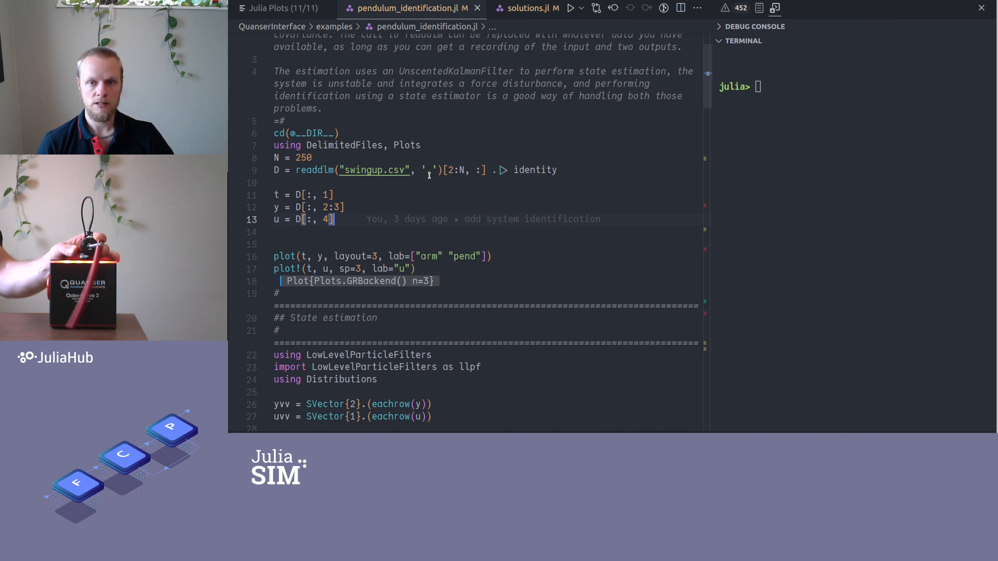
# Run the state estimation setup producing measurement vectors, sample time and the pendulum simulator
pyautogui.scroll(-3)
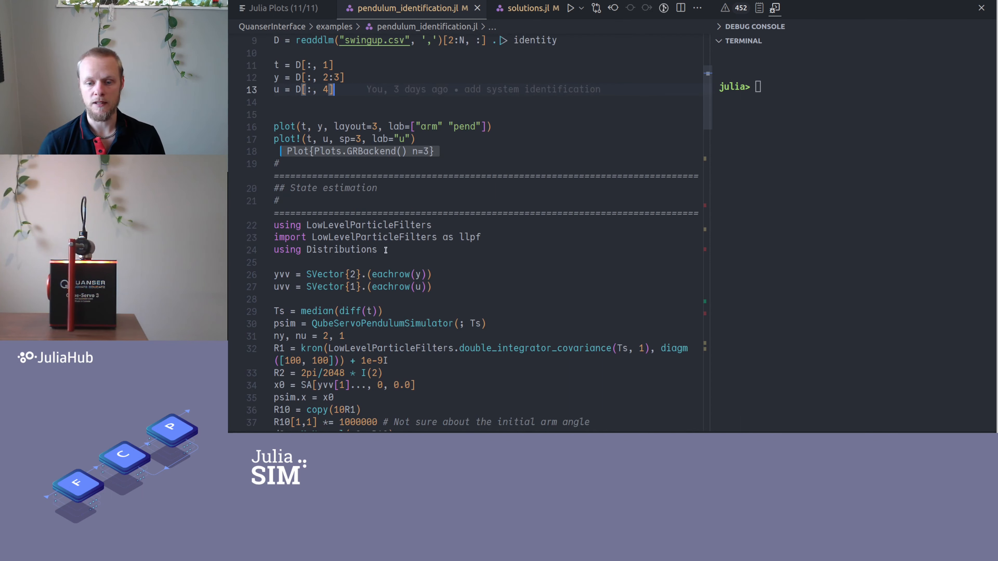
pyautogui.scroll(-3)
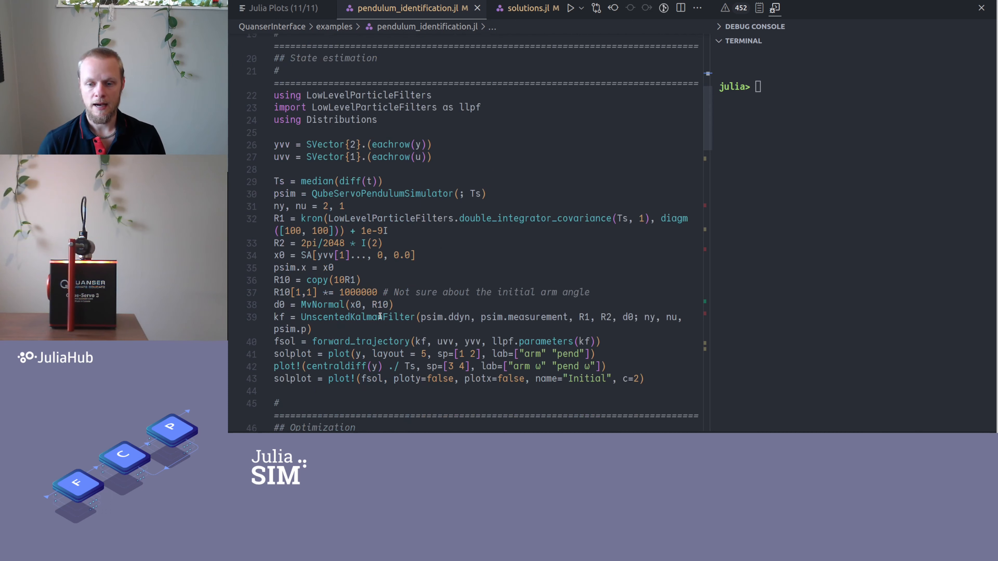
pyautogui.moveTo(501, 218)
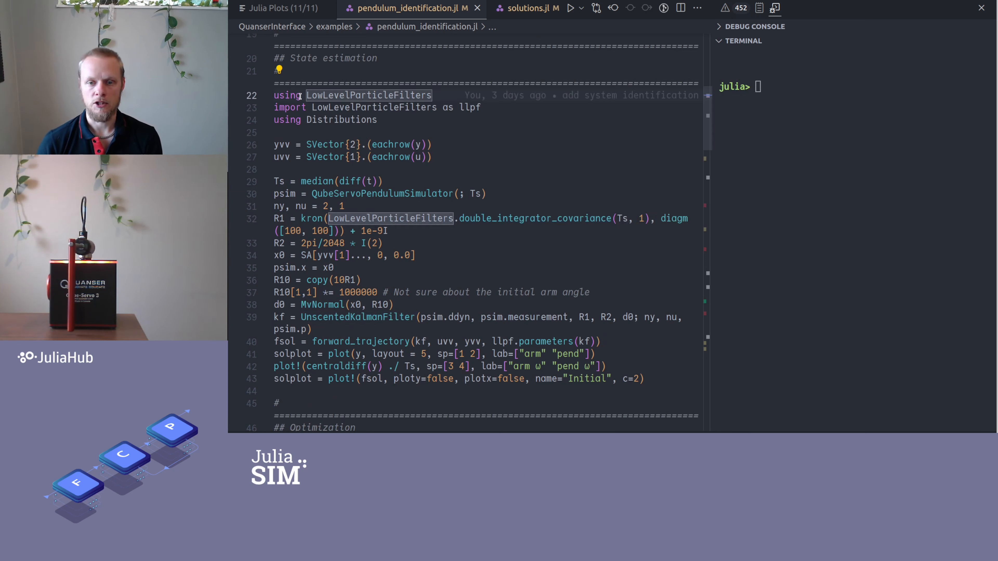
pyautogui.moveTo(369, 94)
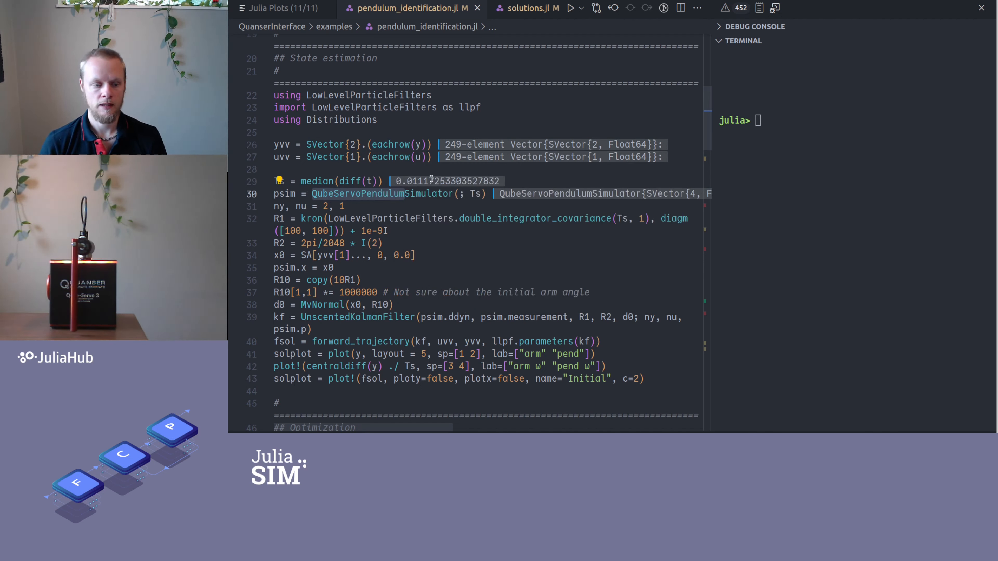
pyautogui.moveTo(423, 201)
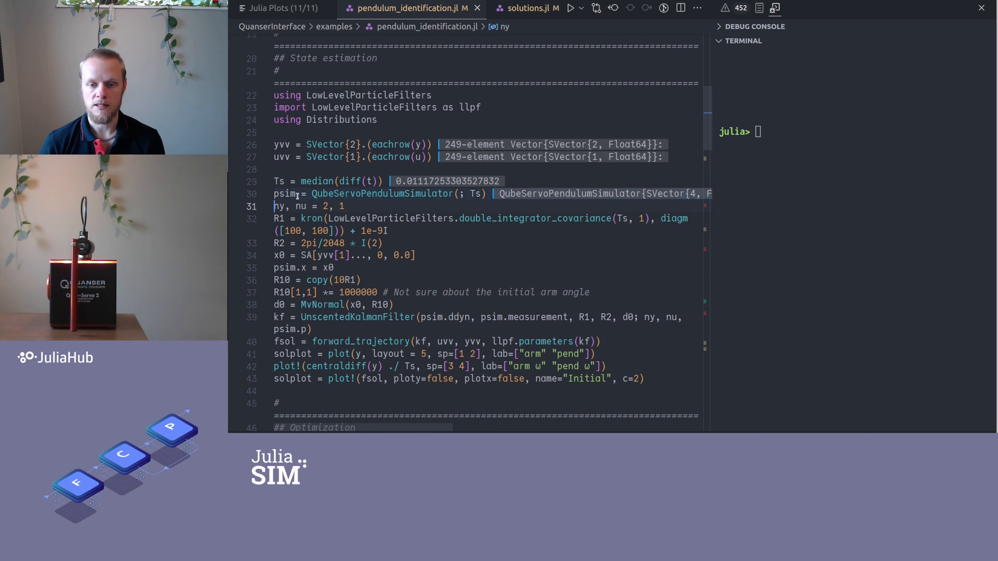
# Run the filter setup lines and query psim.p in the Julia REPL for the simulator parameters
pyautogui.write('psim.p')
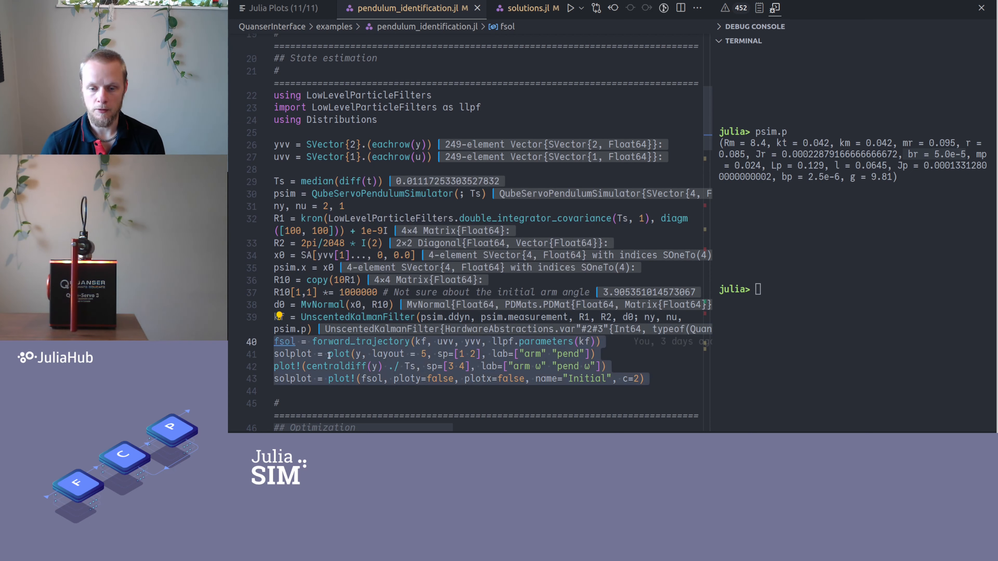
# Generate the five-panel plot comparing measured angles, velocities and input with initial estimates
pyautogui.click(275, 8)
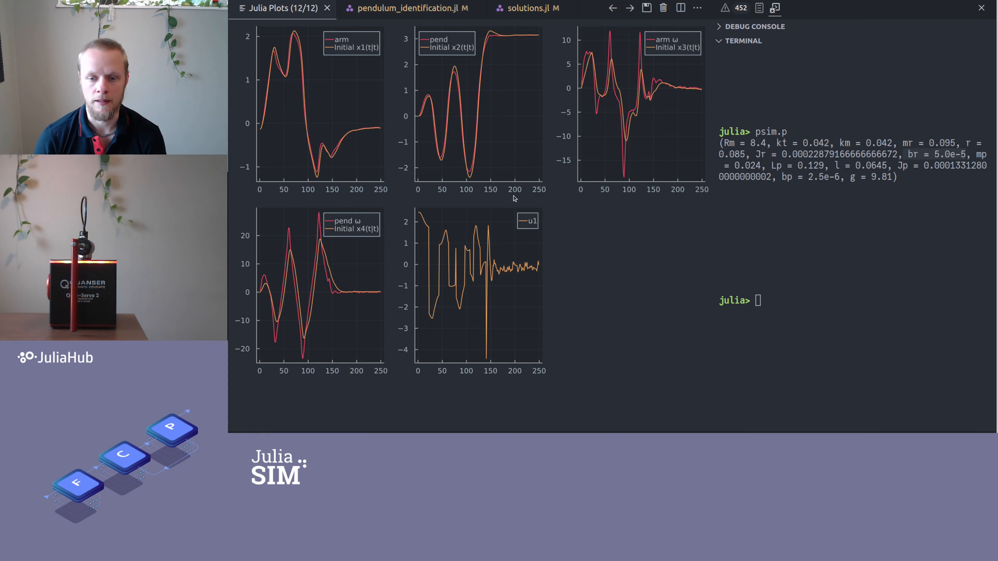
pyautogui.moveTo(562, 206)
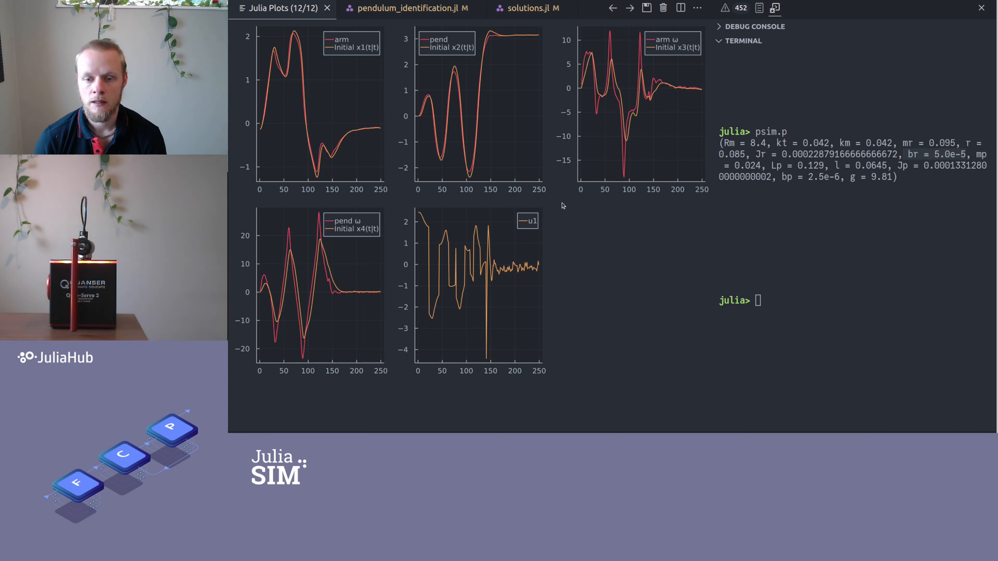
pyautogui.moveTo(361, 68)
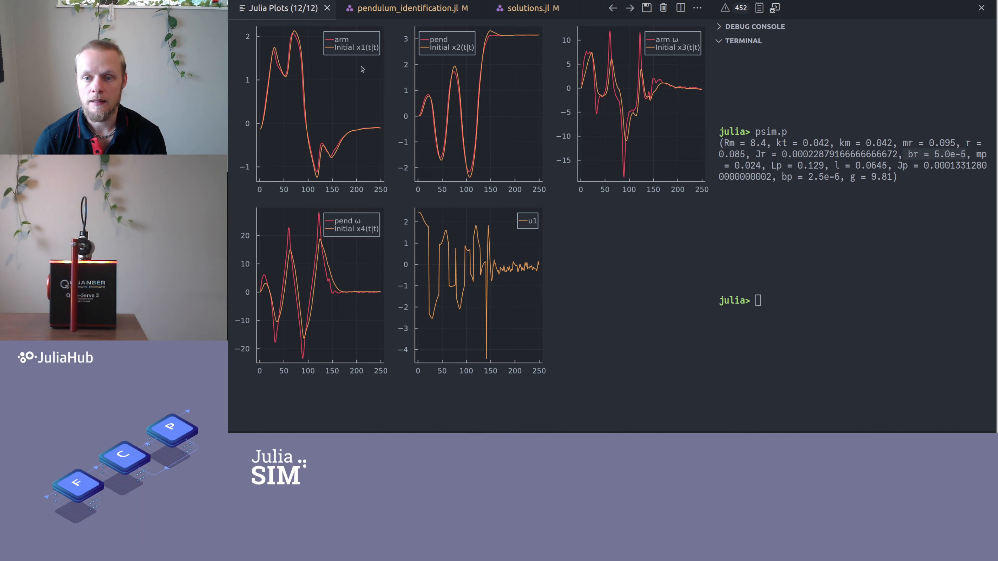
pyautogui.moveTo(459, 57)
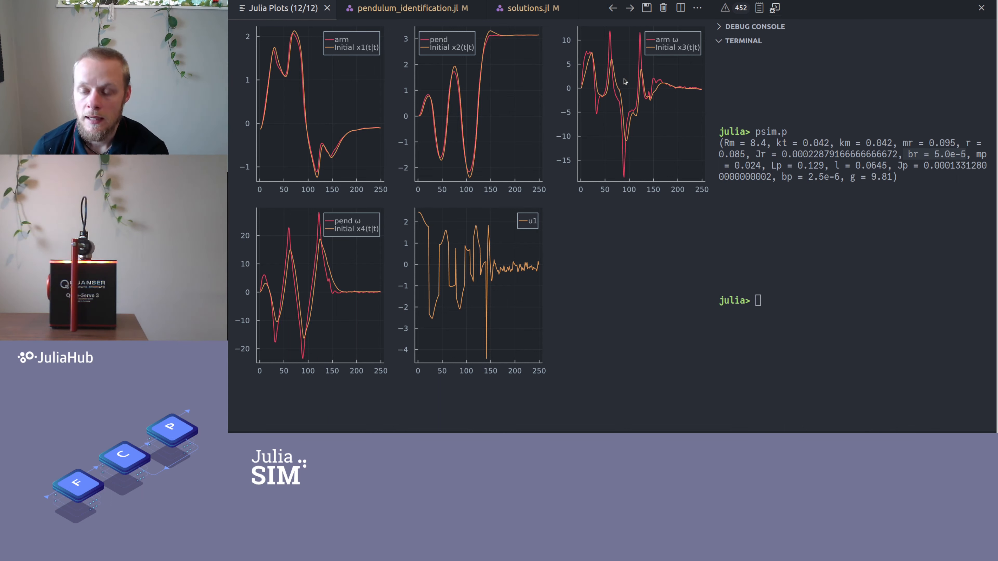
pyautogui.moveTo(559, 76)
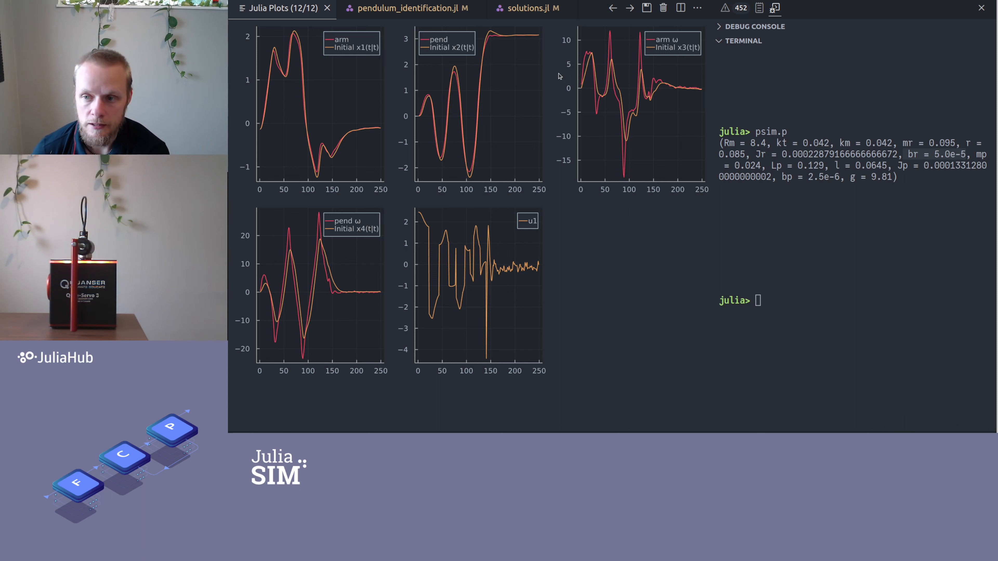
pyautogui.moveTo(615, 54)
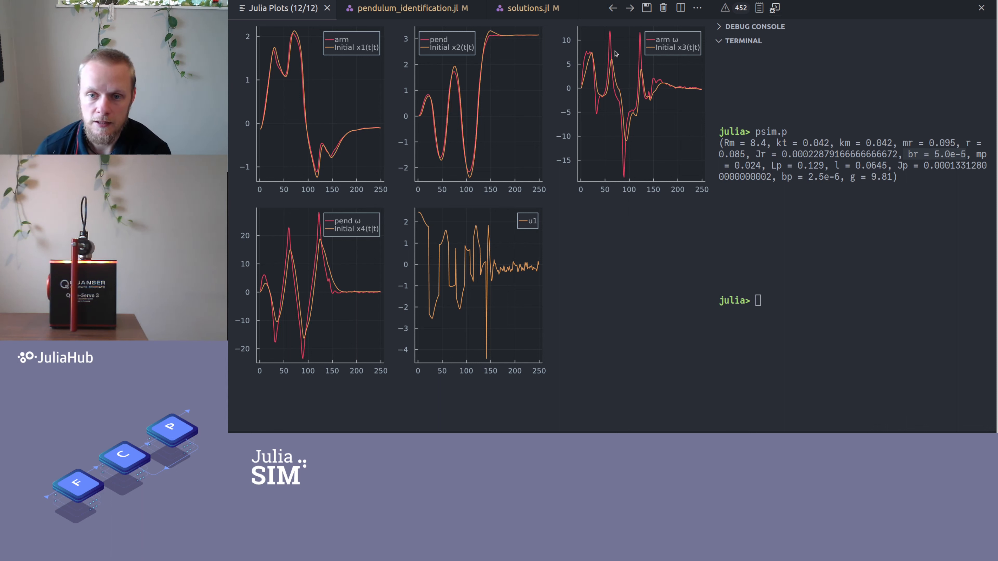
pyautogui.moveTo(385, 207)
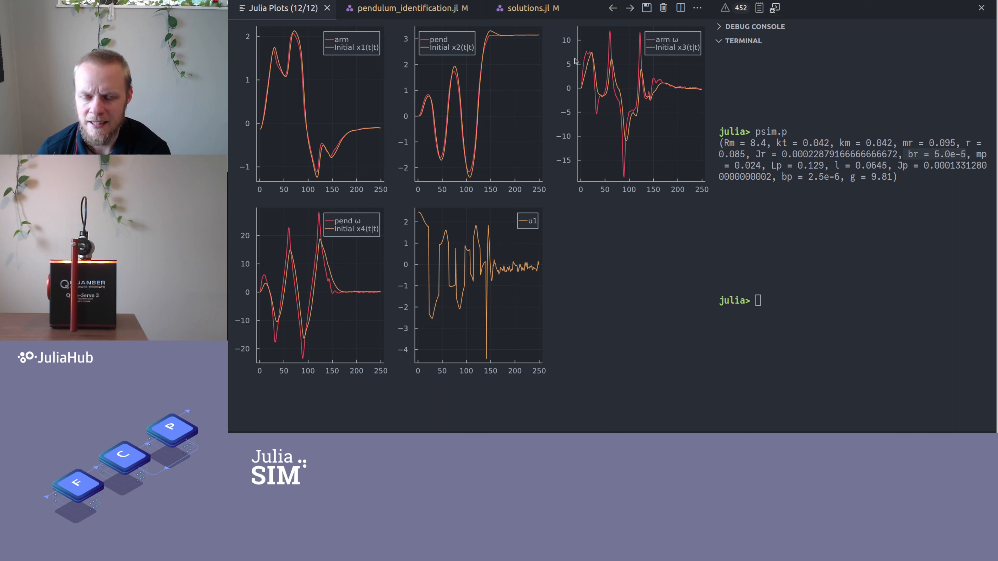
pyautogui.moveTo(354, 253)
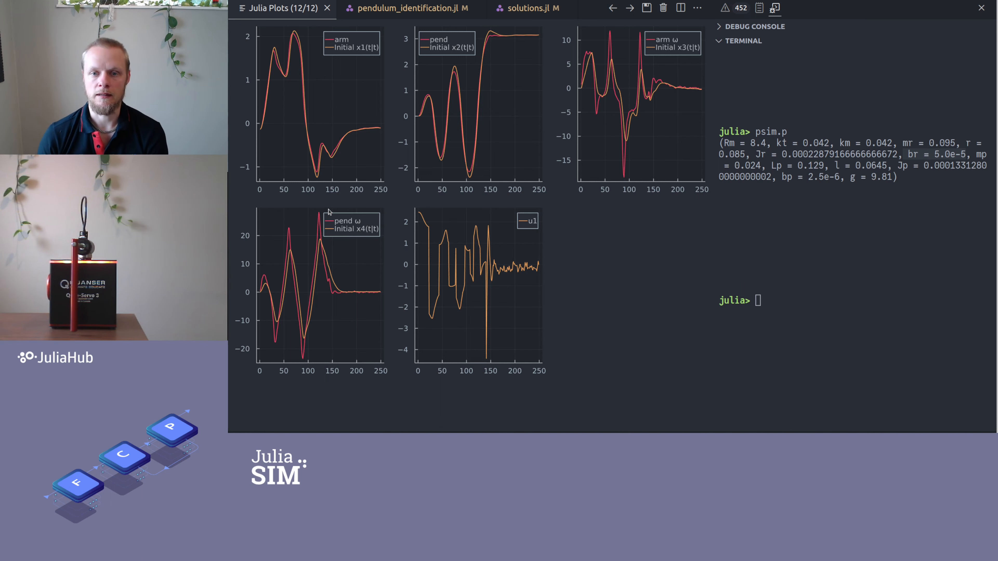
# Change R10 to copy(100R1) and re-plot so the initial estimates oscillate away from measurements
pyautogui.click(410, 8)
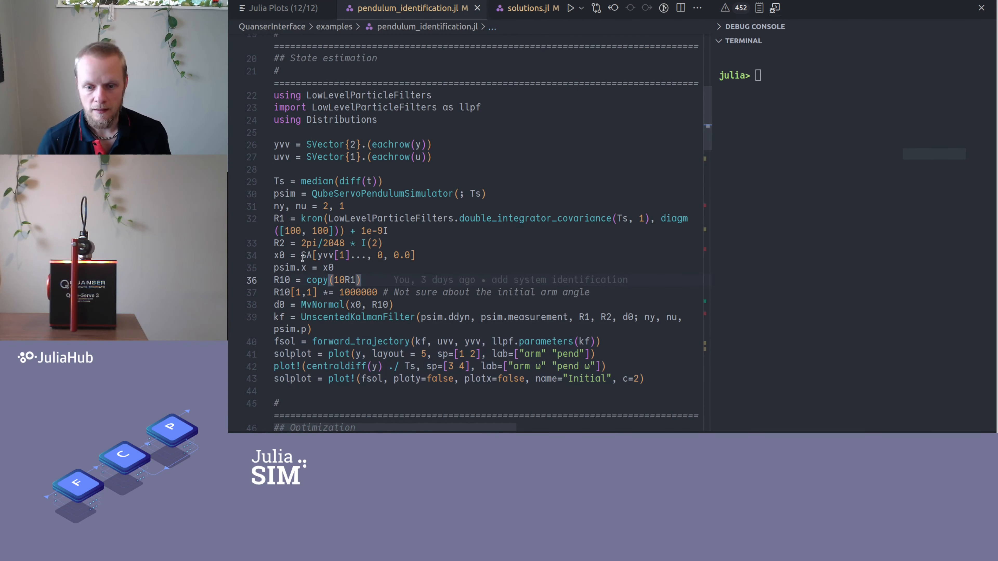
pyautogui.write('100')
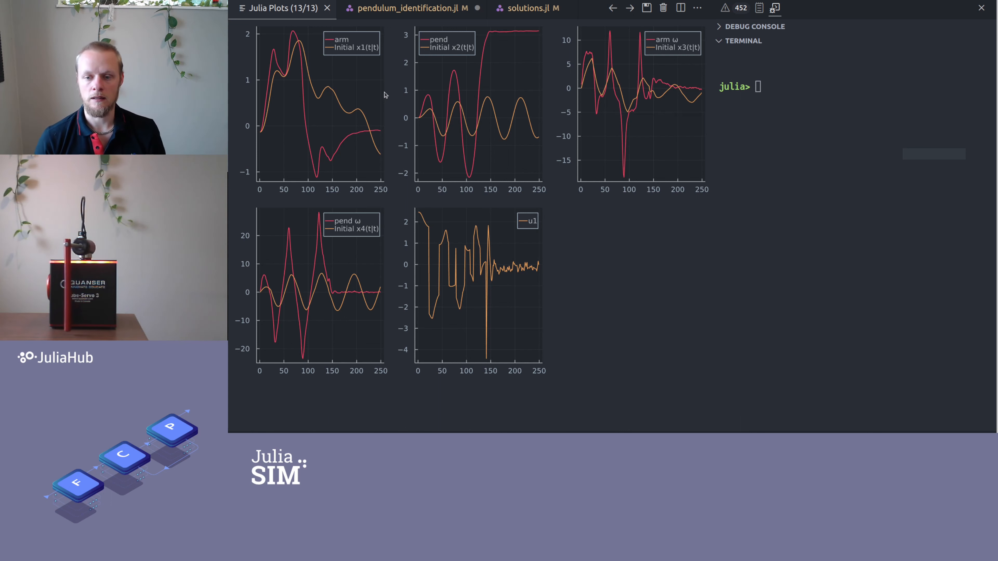
pyautogui.moveTo(422, 60)
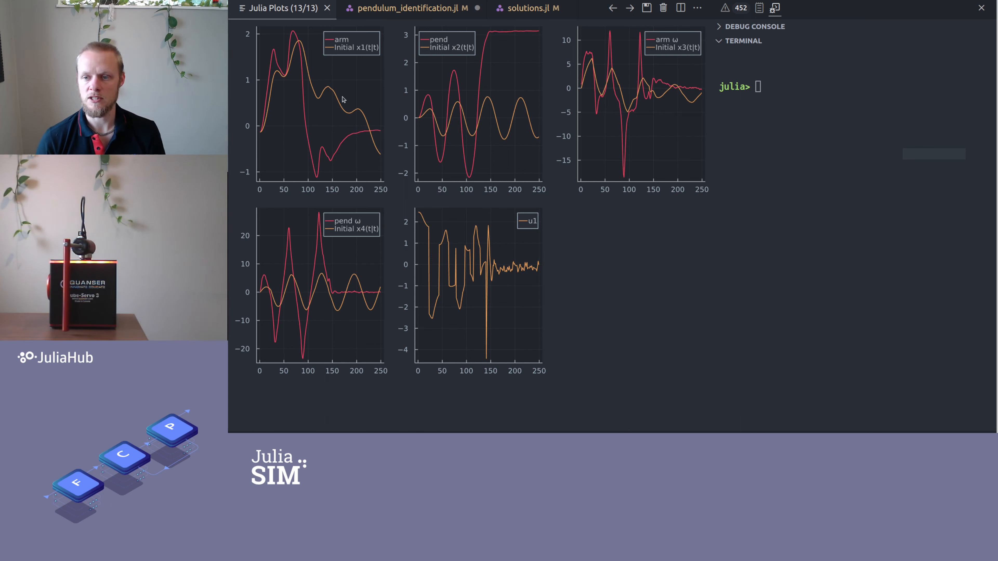
pyautogui.moveTo(315, 66)
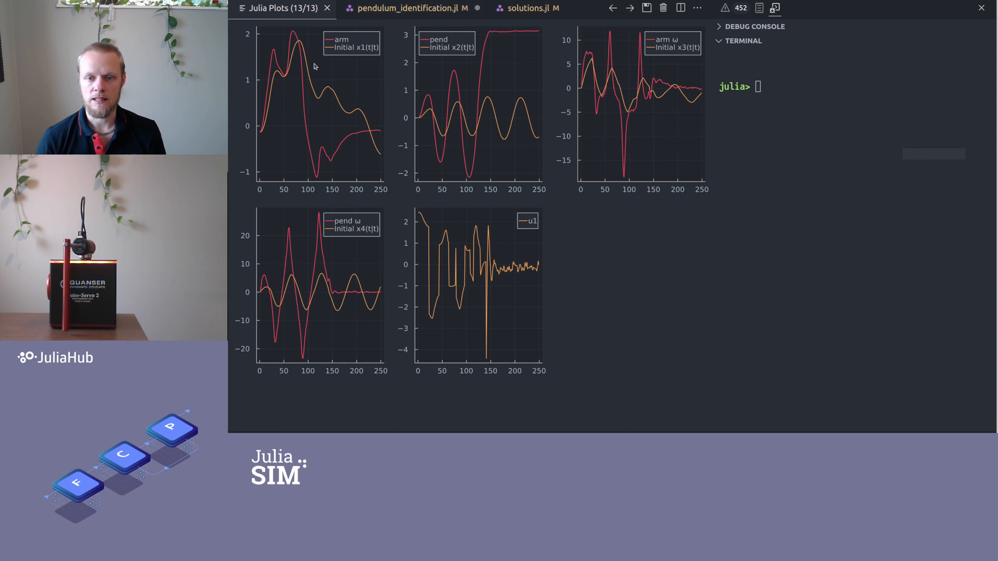
pyautogui.moveTo(468, 113)
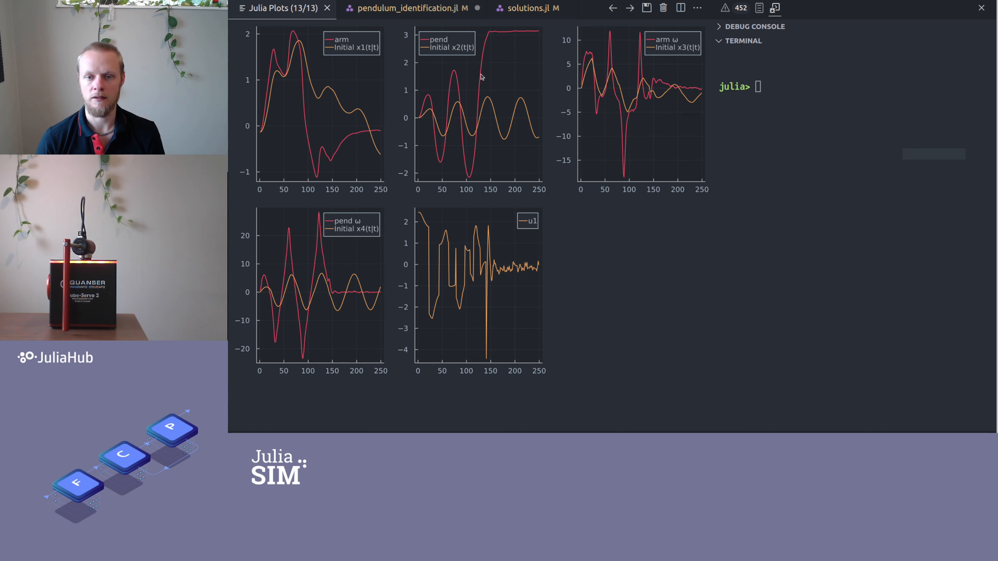
pyautogui.click(411, 8)
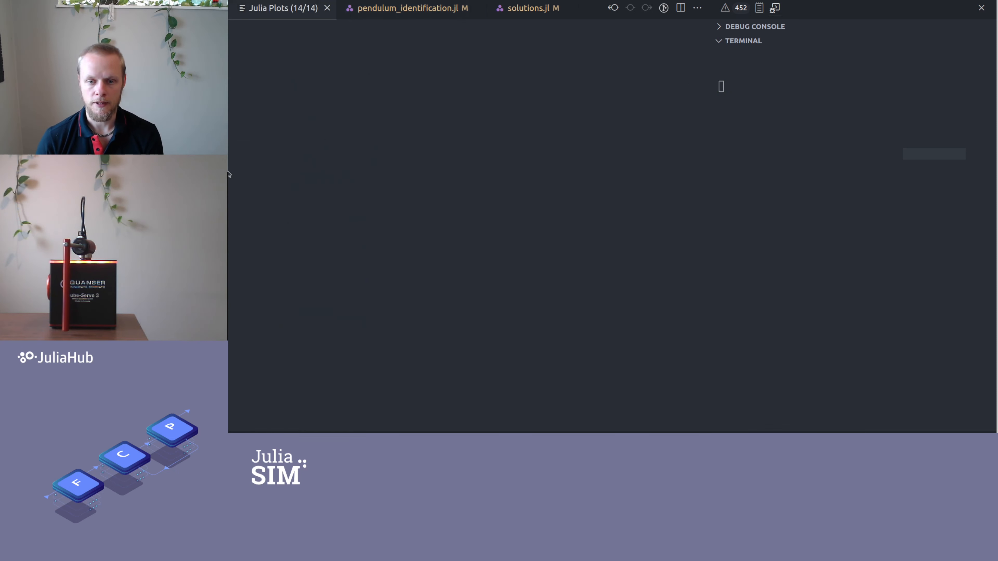
pyautogui.click(410, 8)
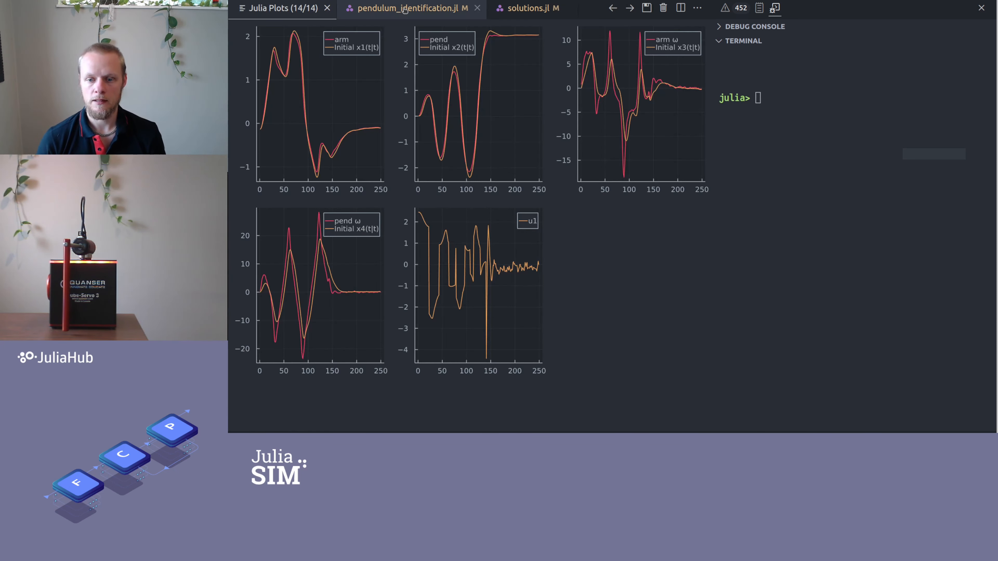
pyautogui.click(412, 8)
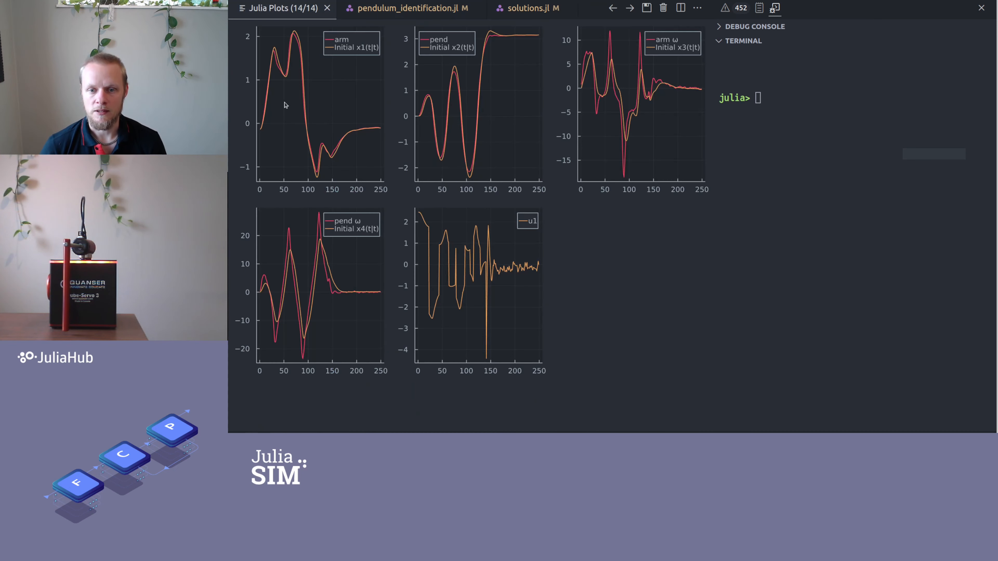
pyautogui.moveTo(492, 40)
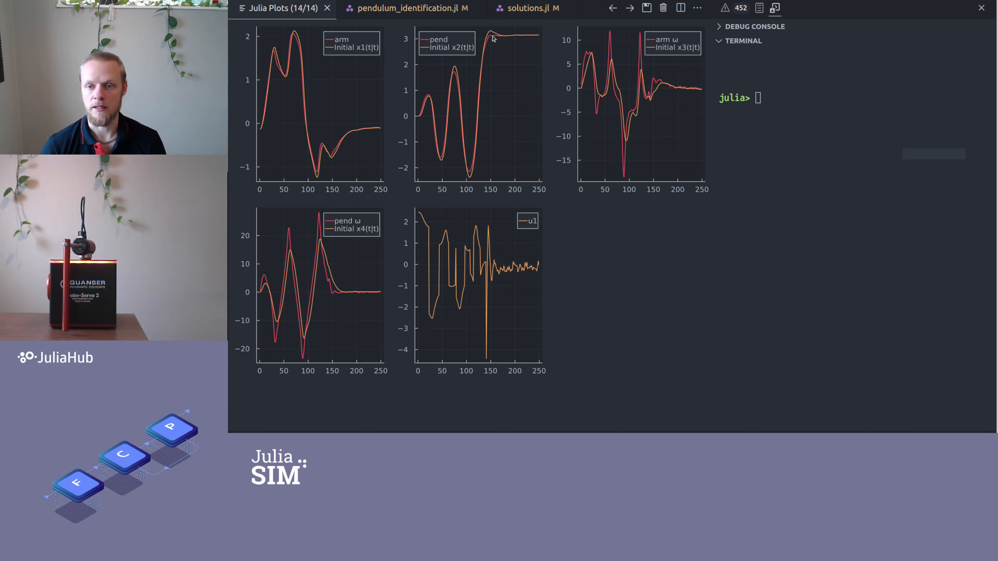
pyautogui.moveTo(493, 63)
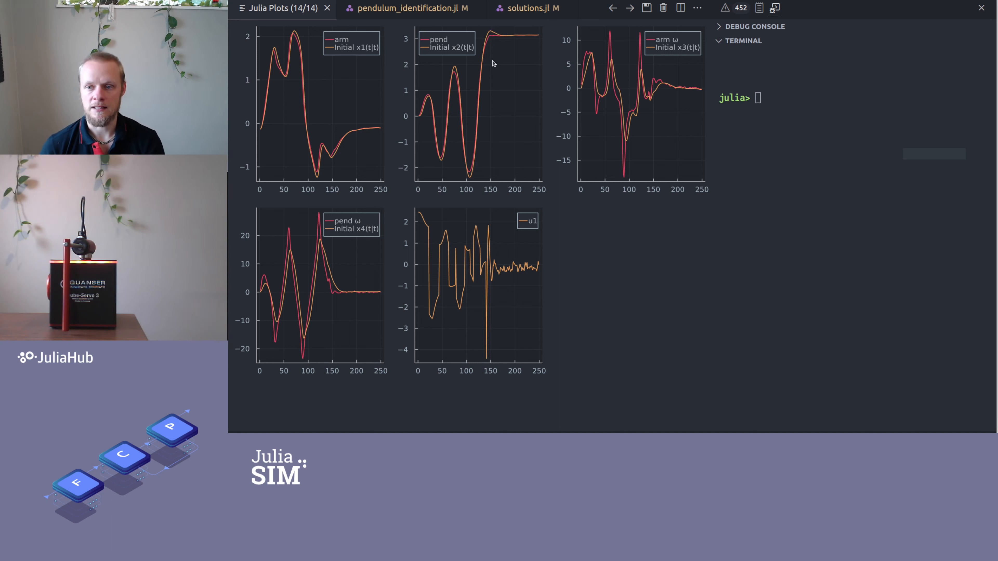
pyautogui.moveTo(494, 42)
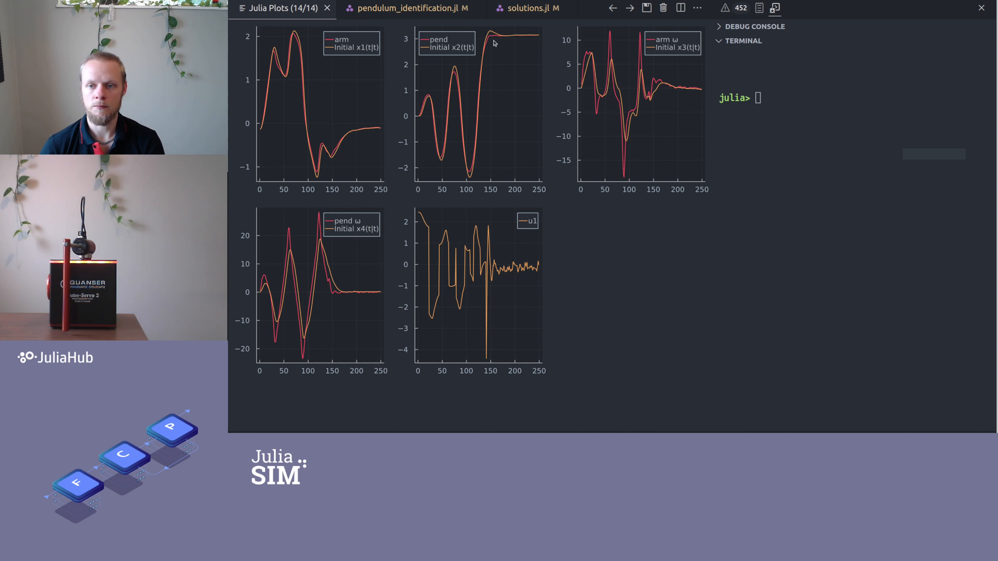
pyautogui.moveTo(495, 34)
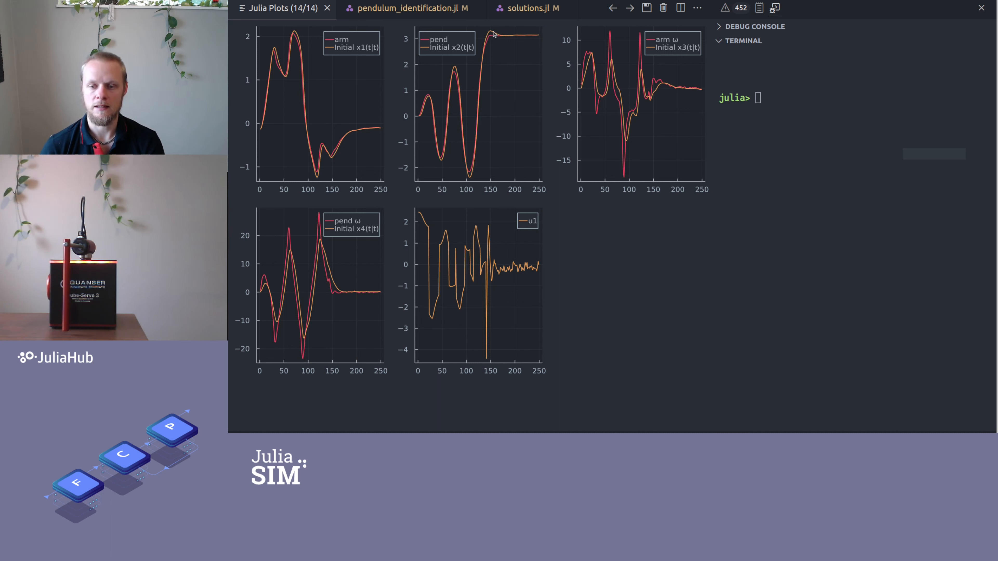
pyautogui.moveTo(489, 50)
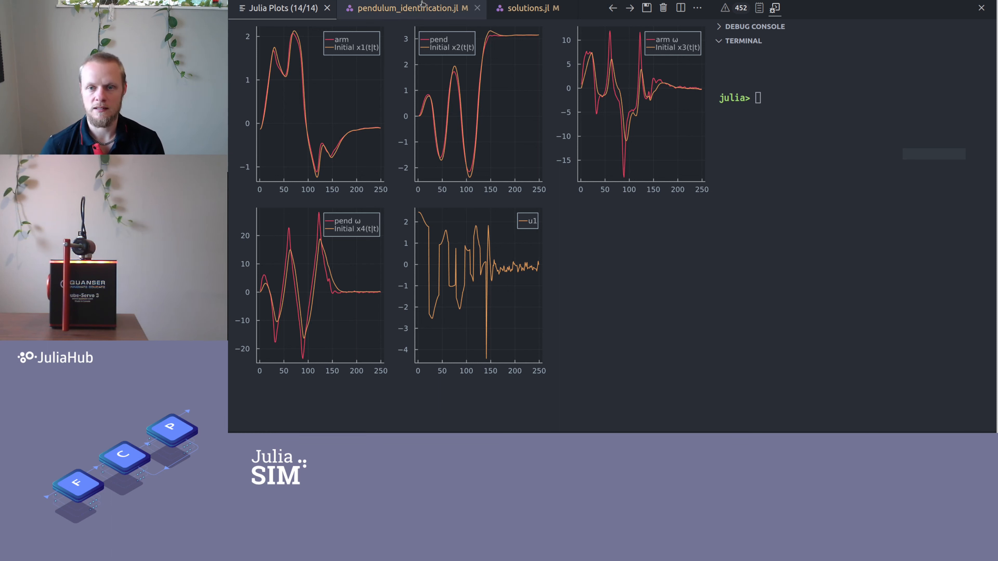
pyautogui.moveTo(412, 8)
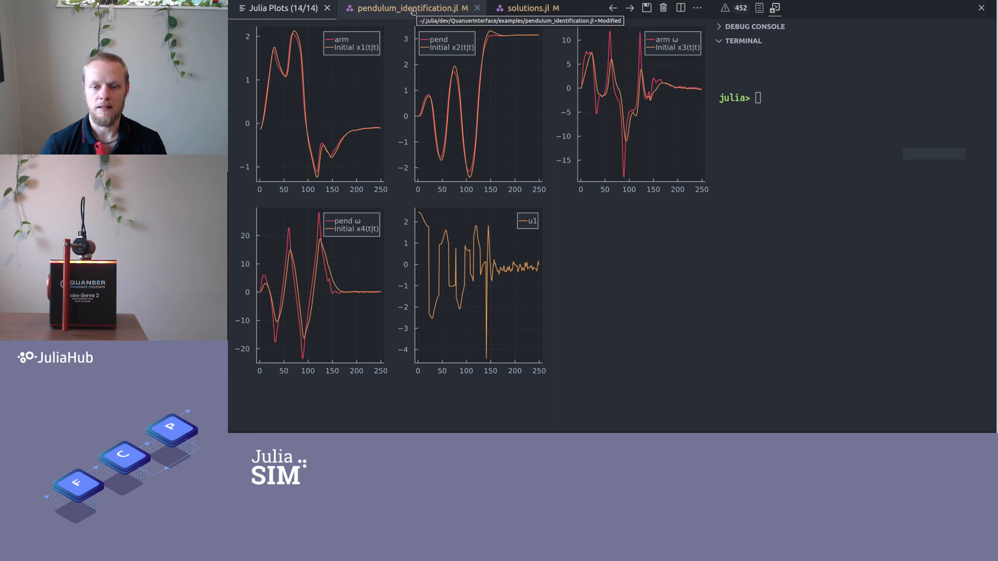
# Return from the Plots pane to the script at its optimization and cost function section
pyautogui.click(280, 8)
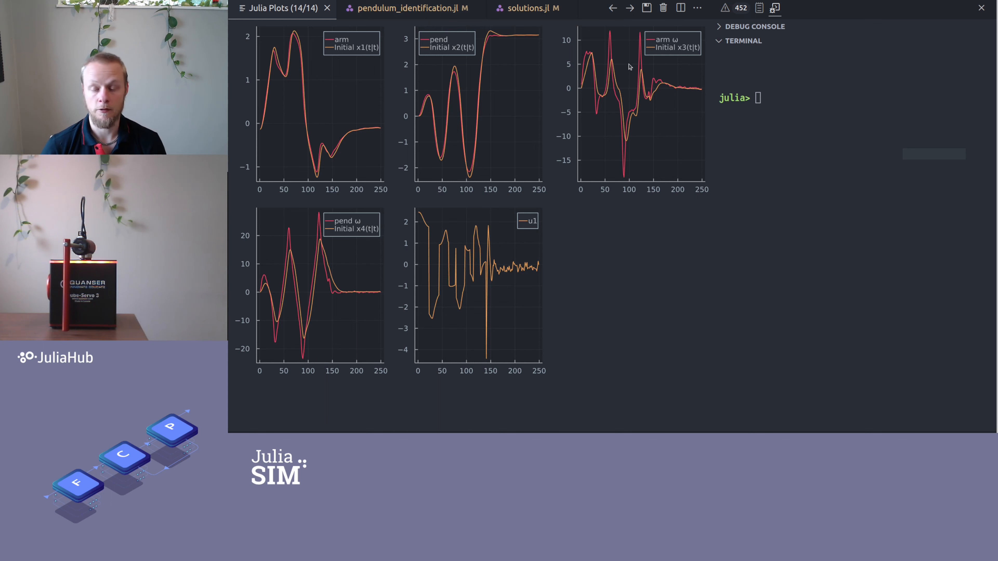
pyautogui.click(411, 9)
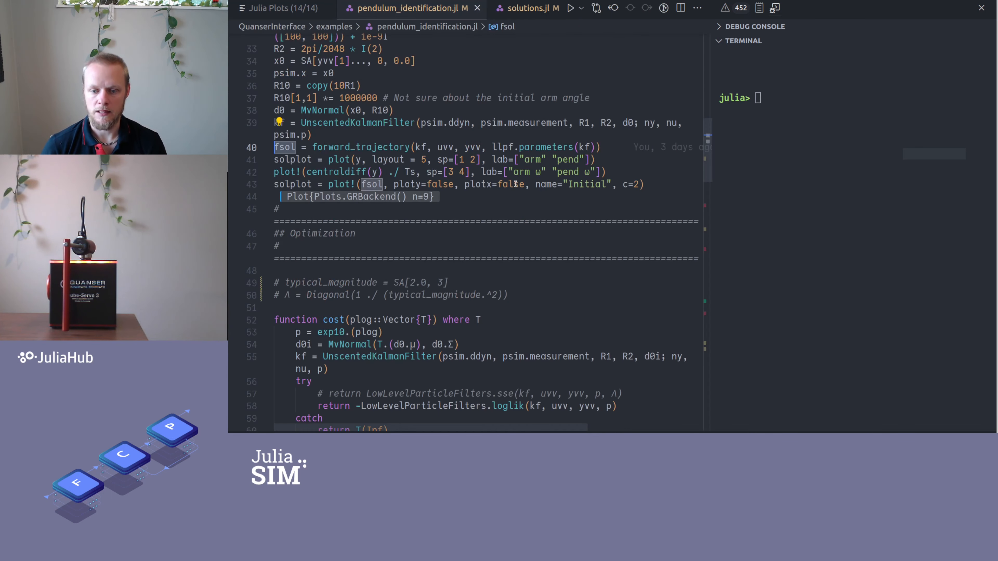
pyautogui.scroll(-3)
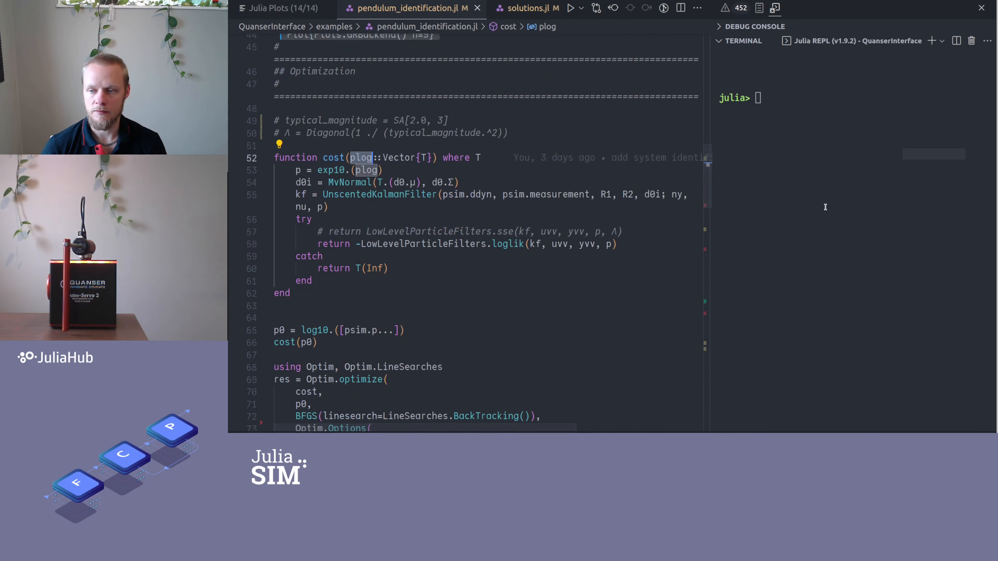
# Query psim.p in the REPL and run the cost function and Optim.optimize block to success
pyautogui.write('psim.p')
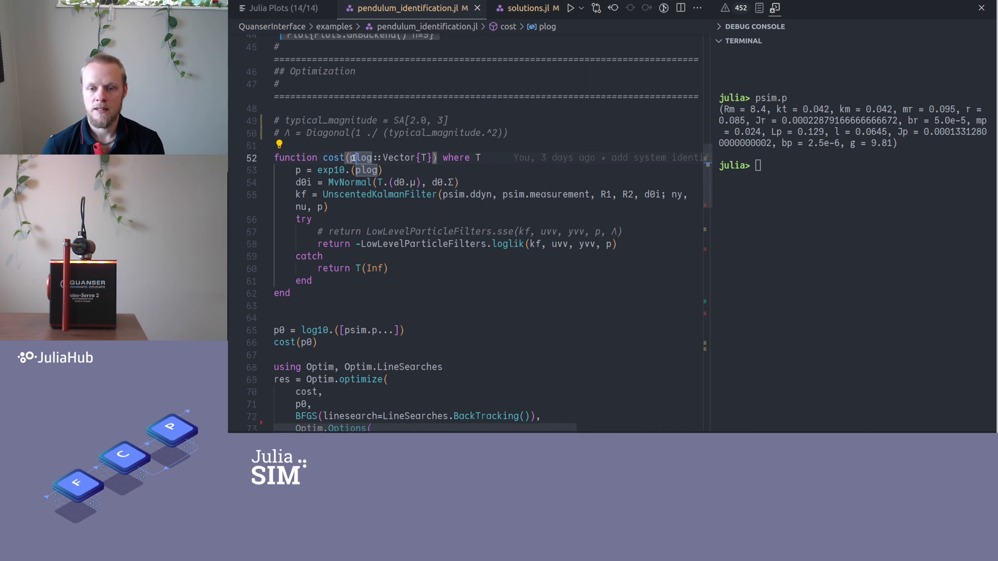
pyautogui.moveTo(361, 157)
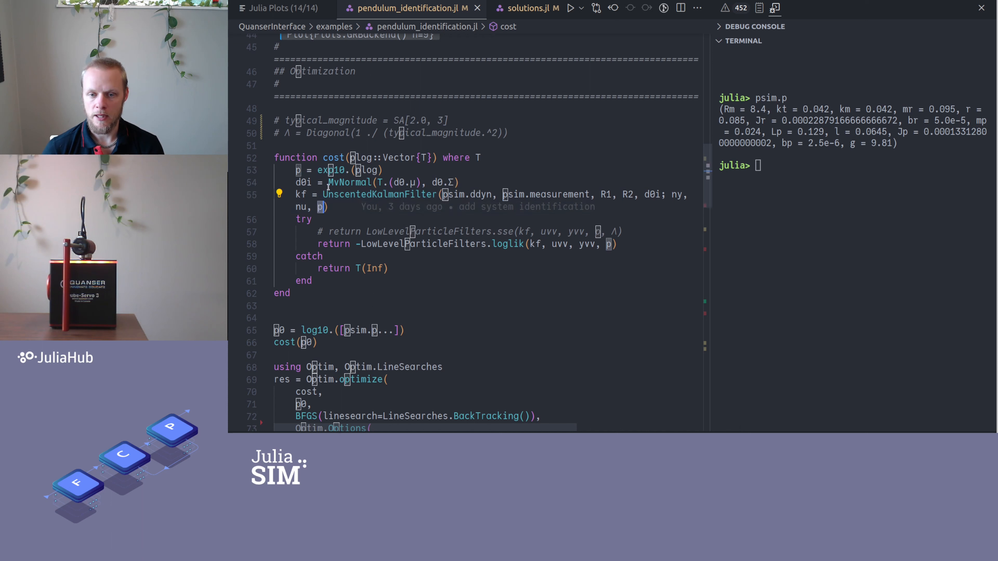
pyautogui.moveTo(332, 157)
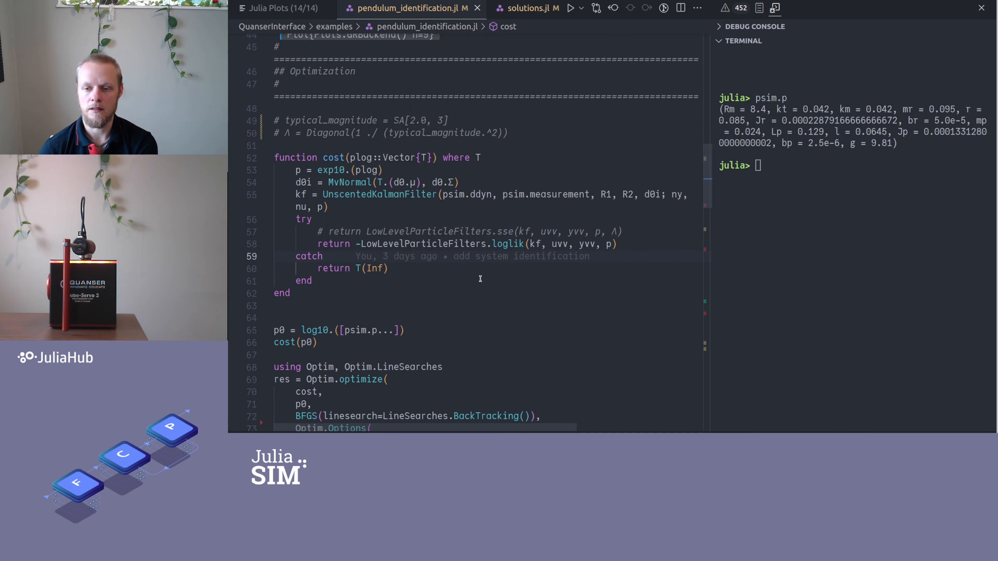
pyautogui.moveTo(469, 318)
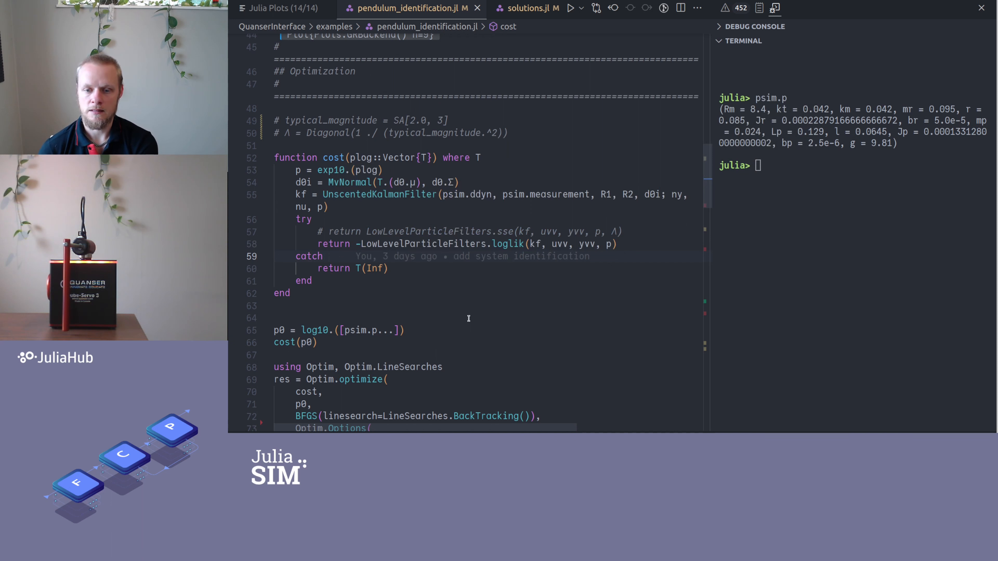
pyautogui.moveTo(472, 256)
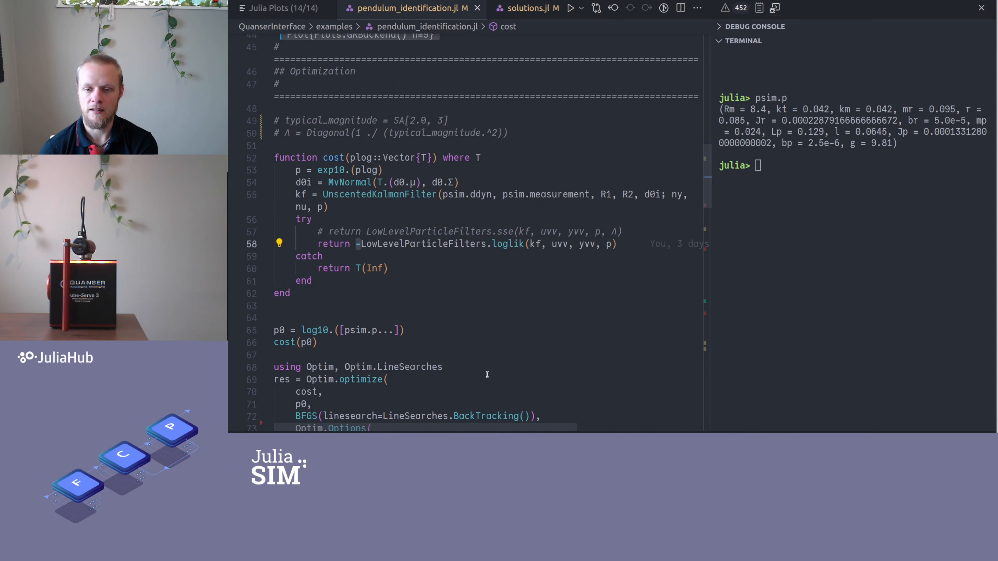
pyautogui.moveTo(396, 171)
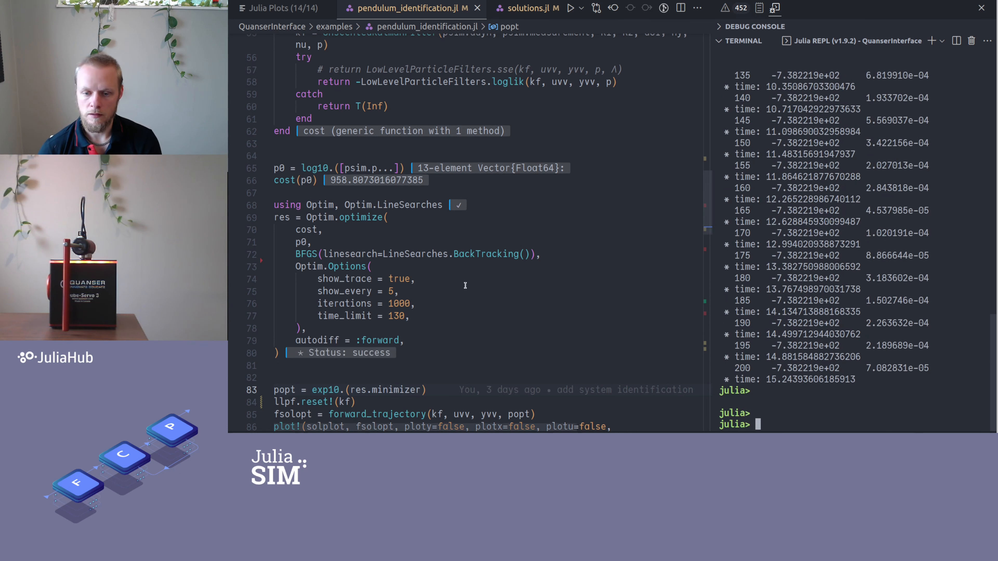
# Run the fsolopt plot! line to add Optimized curves beside measured and initial trajectories
pyautogui.scroll(-3)
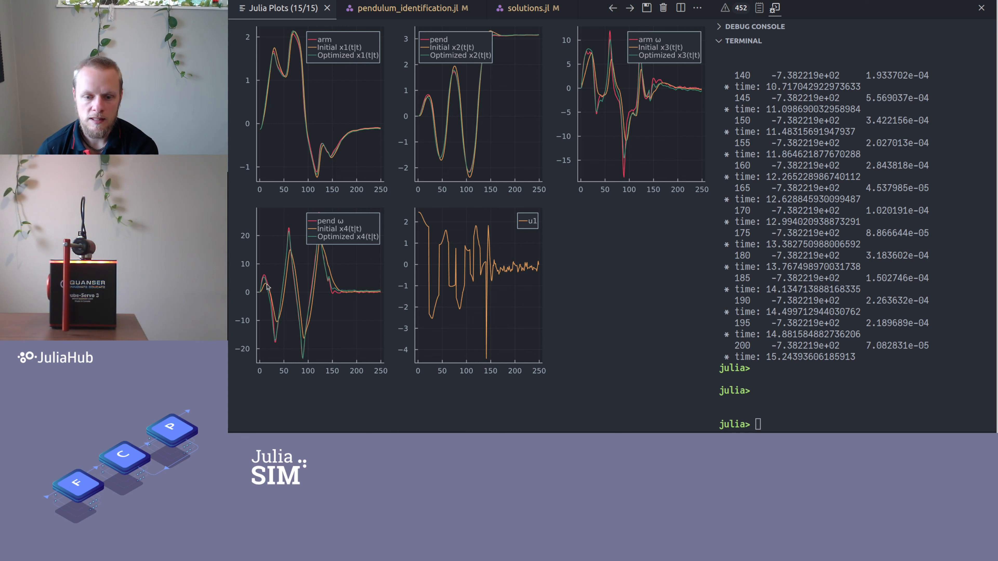
pyautogui.moveTo(295, 254)
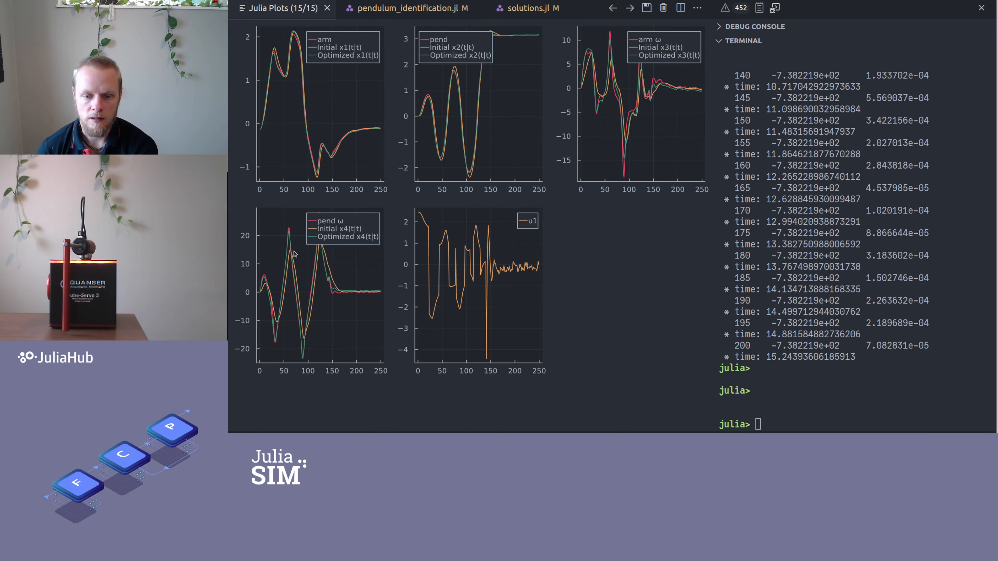
pyautogui.moveTo(323, 283)
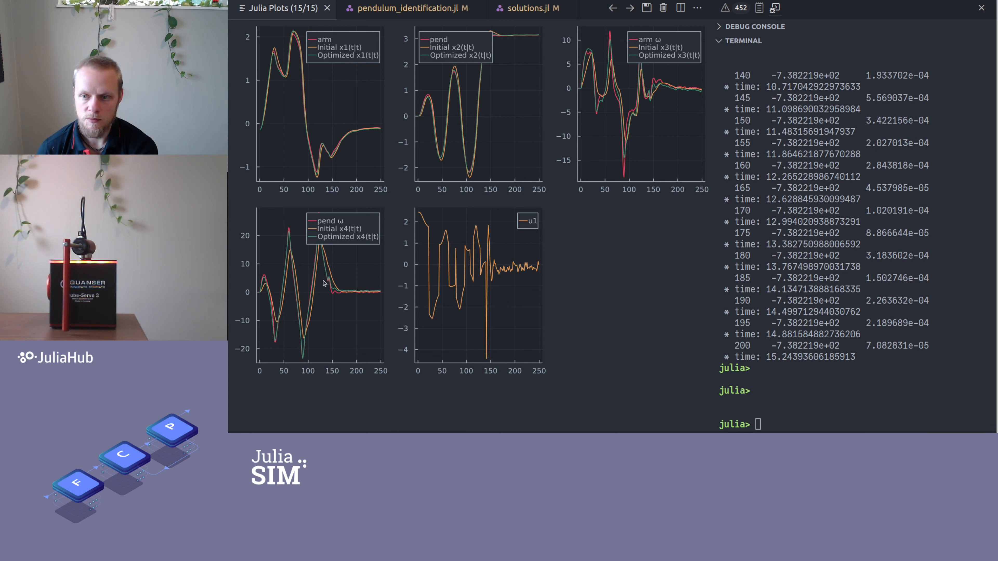
pyautogui.moveTo(626, 162)
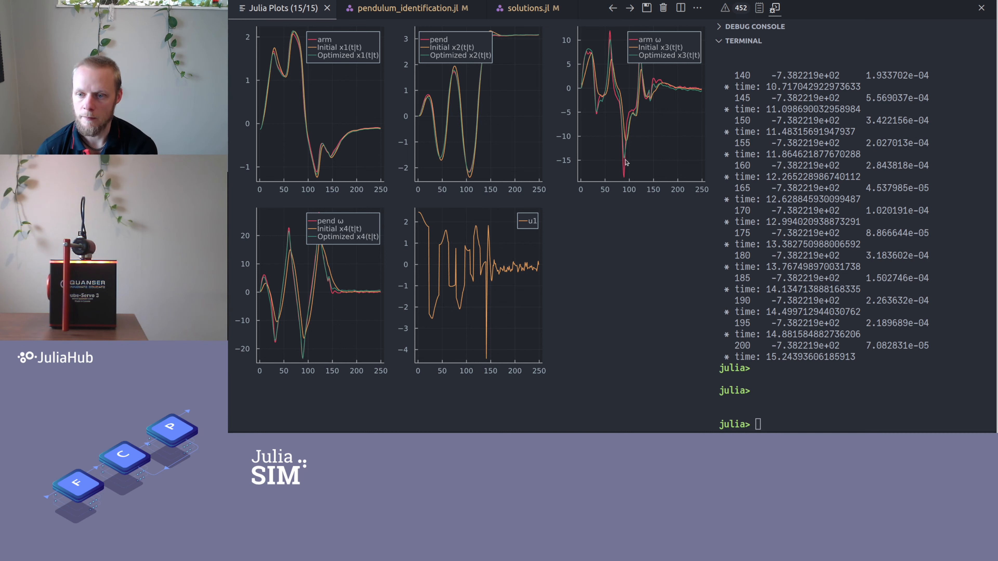
pyautogui.moveTo(460, 72)
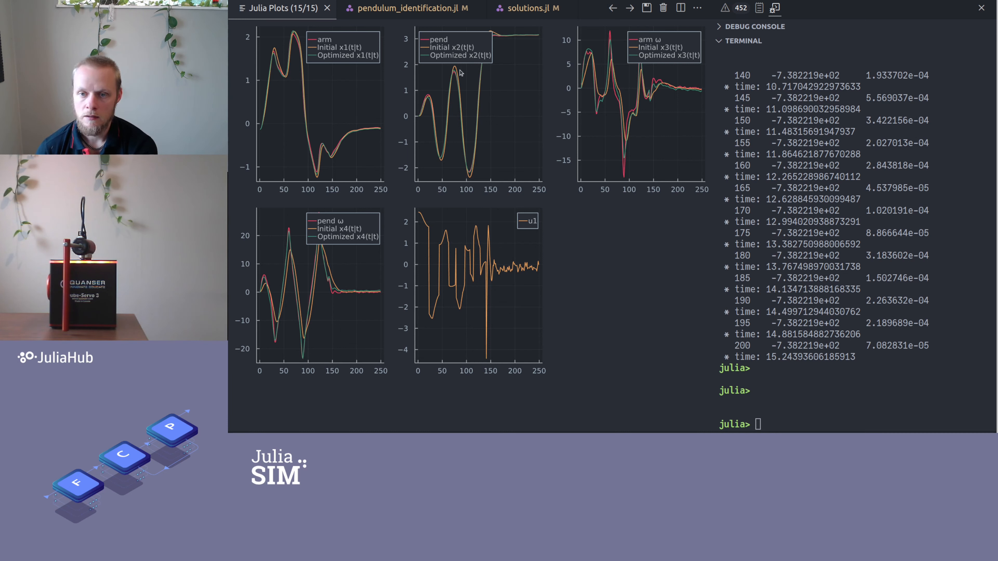
pyautogui.moveTo(282, 73)
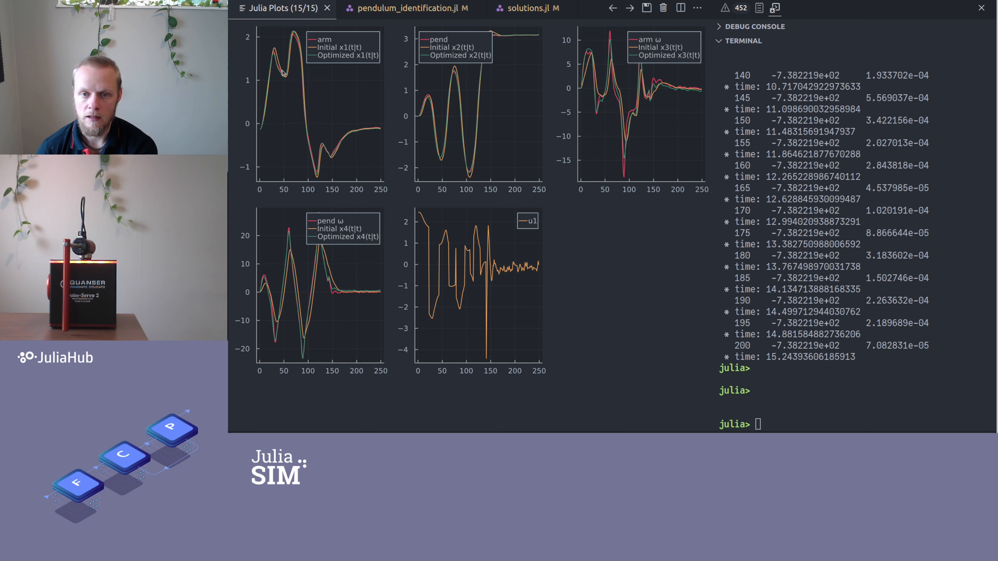
pyautogui.moveTo(393, 144)
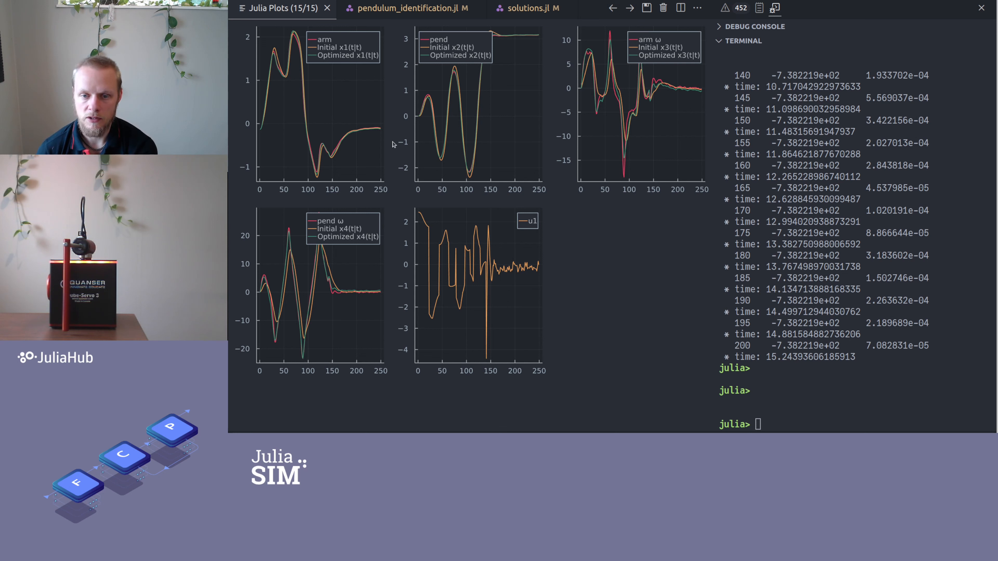
pyautogui.click(408, 8)
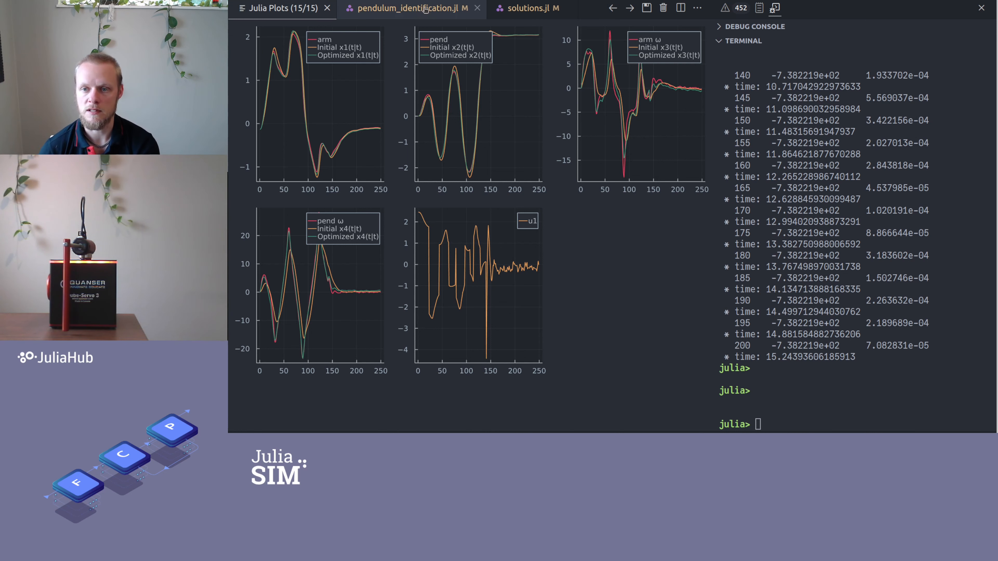
pyautogui.click(410, 9)
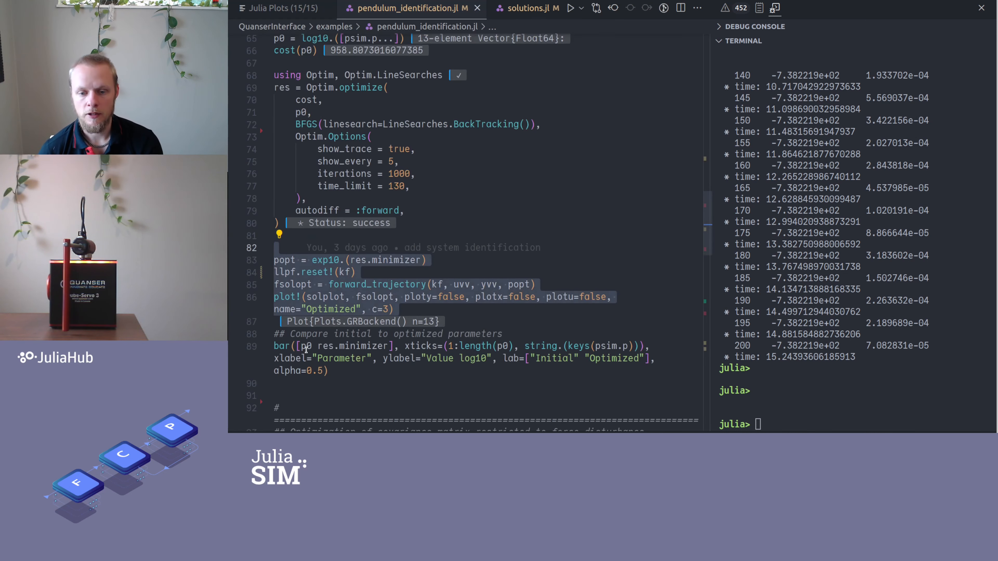
pyautogui.click(281, 8)
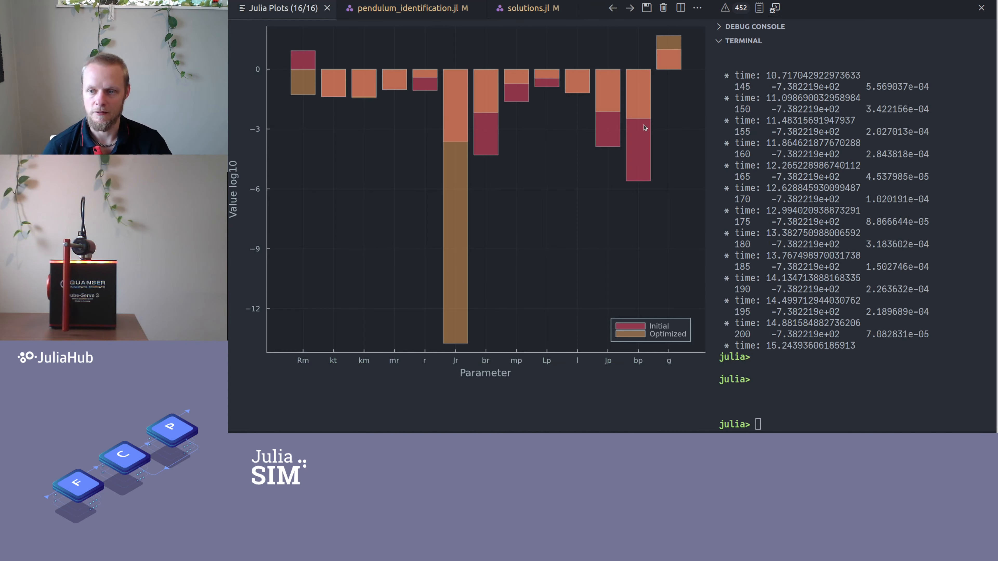
pyautogui.moveTo(537, 75)
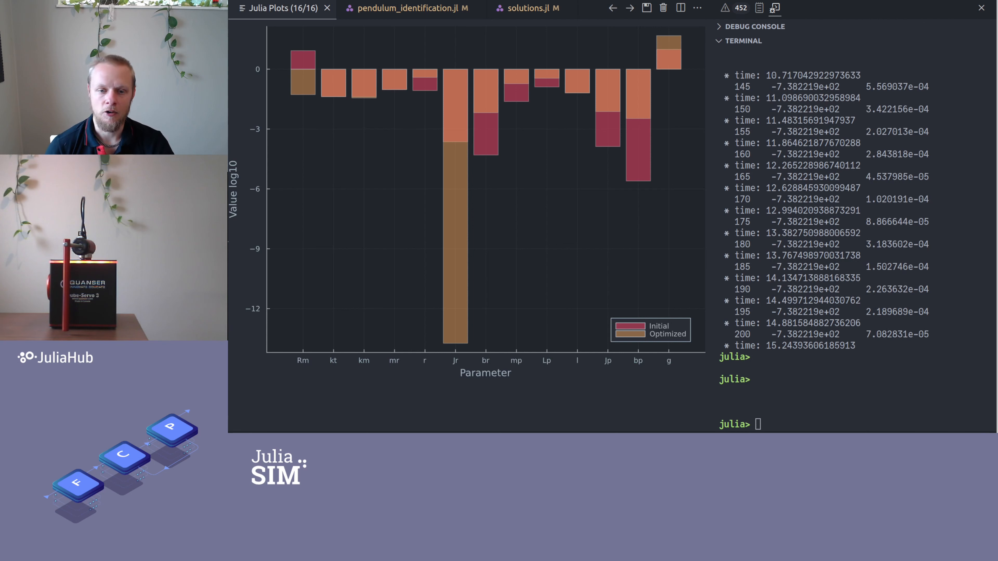
pyautogui.moveTo(448, 346)
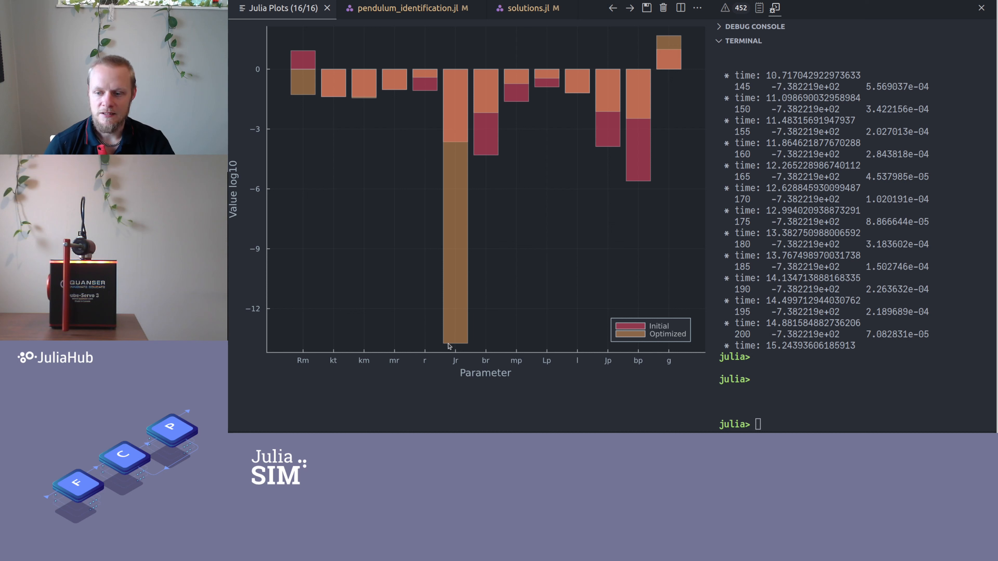
pyautogui.moveTo(462, 366)
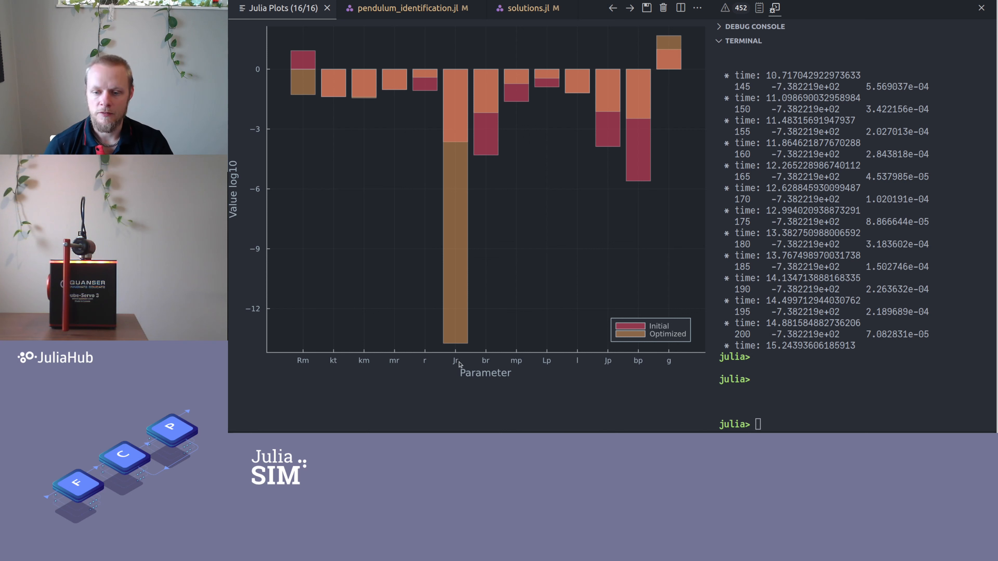
pyautogui.moveTo(260, 320)
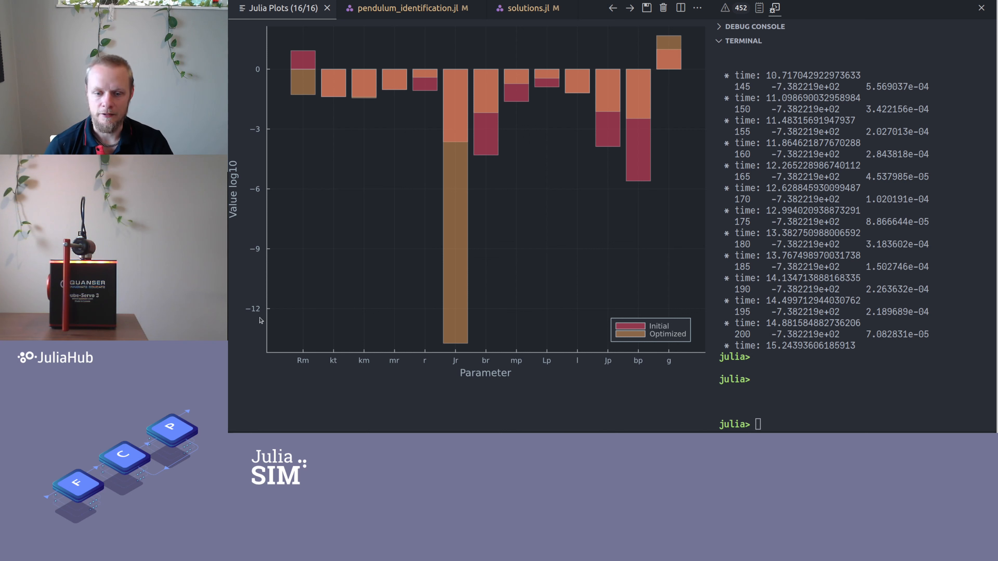
pyautogui.moveTo(247, 324)
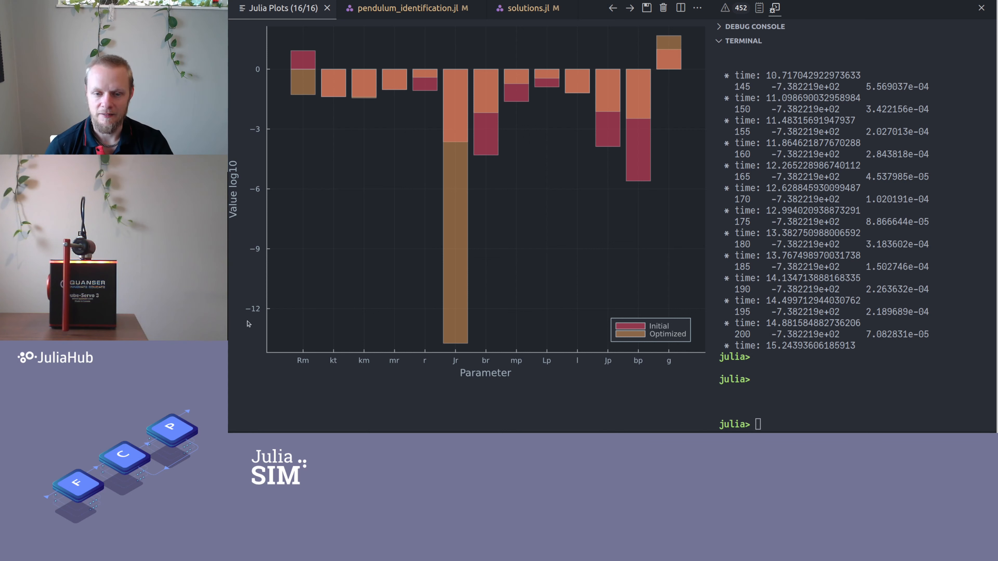
pyautogui.moveTo(457, 316)
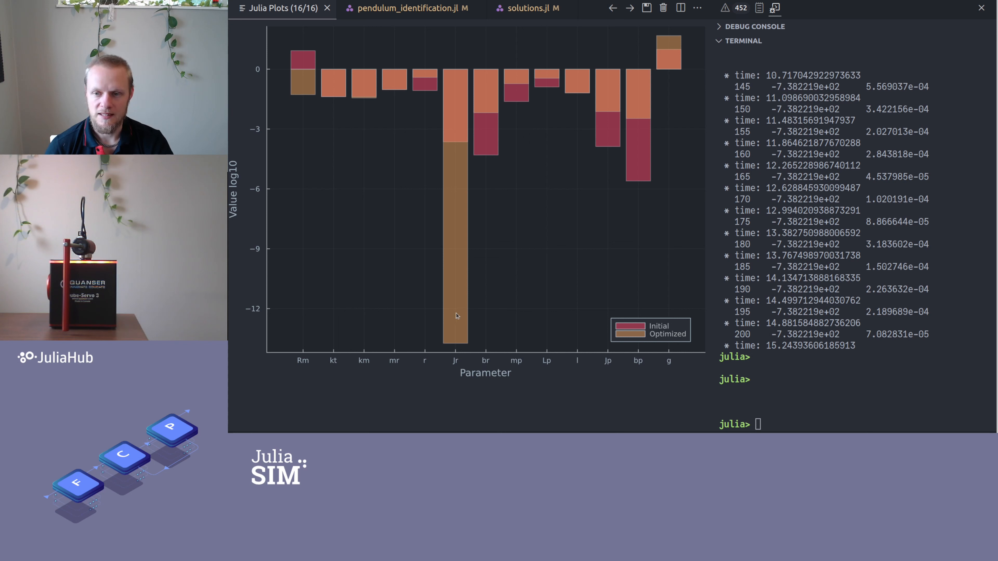
pyautogui.moveTo(445, 123)
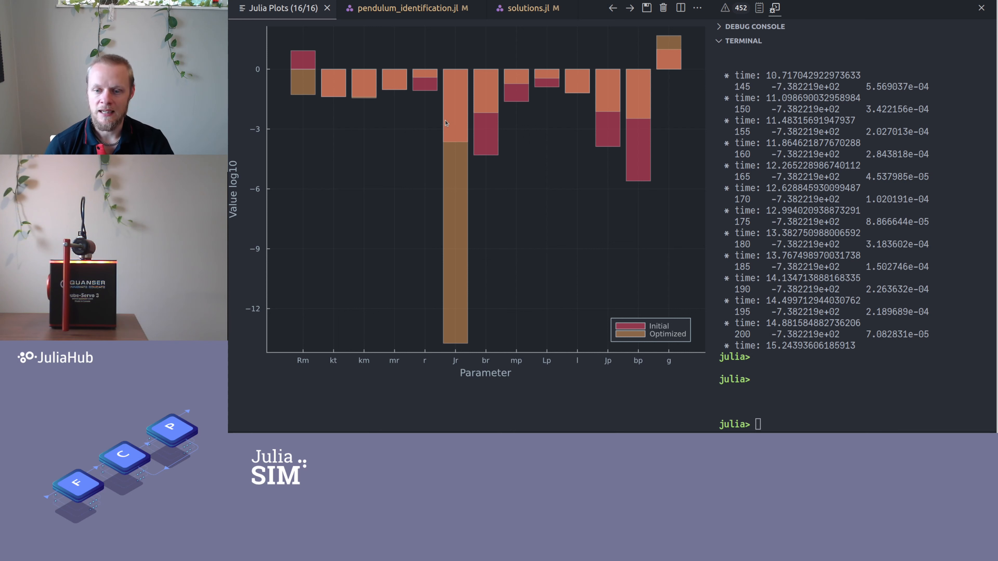
pyautogui.moveTo(462, 150)
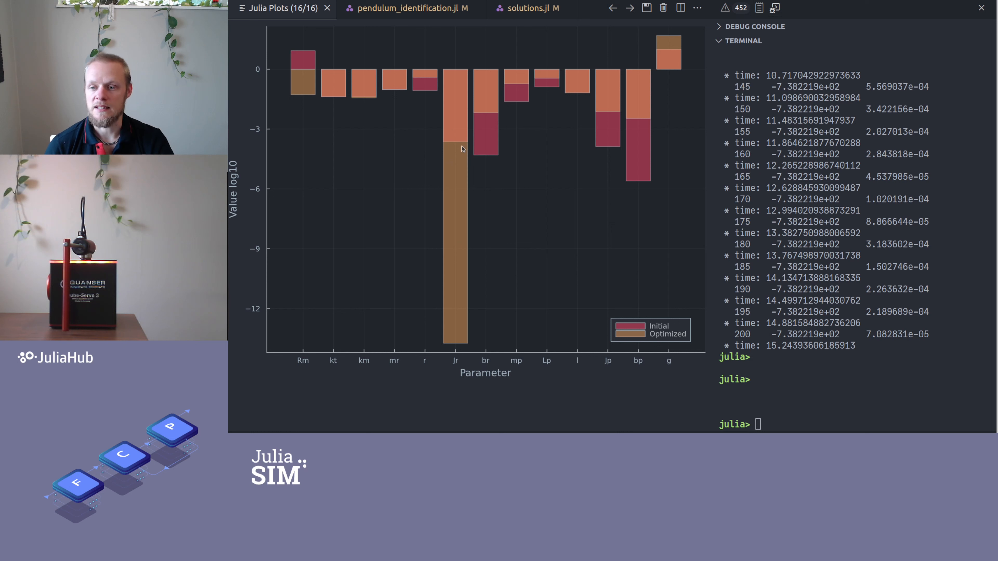
pyautogui.moveTo(434, 138)
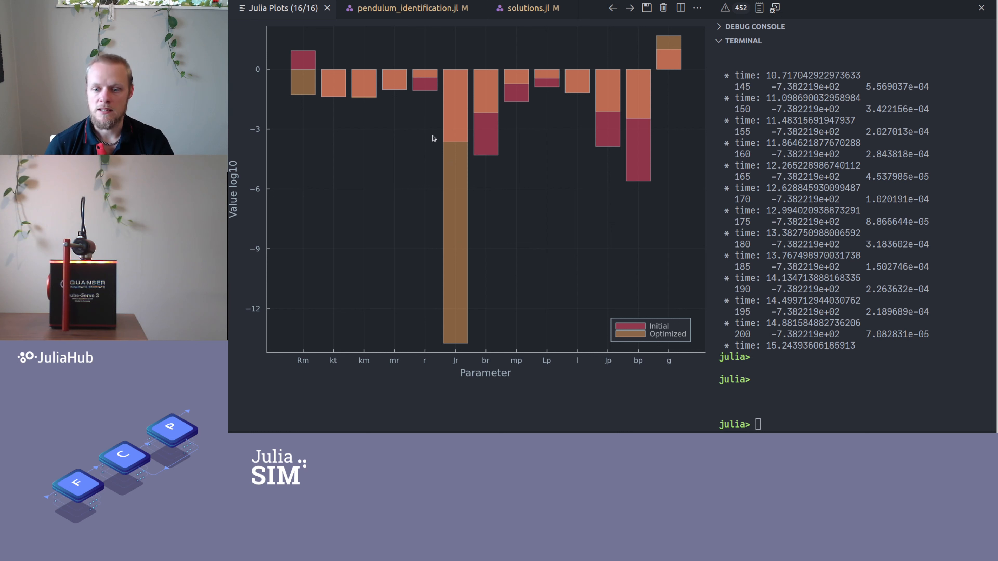
pyautogui.moveTo(448, 143)
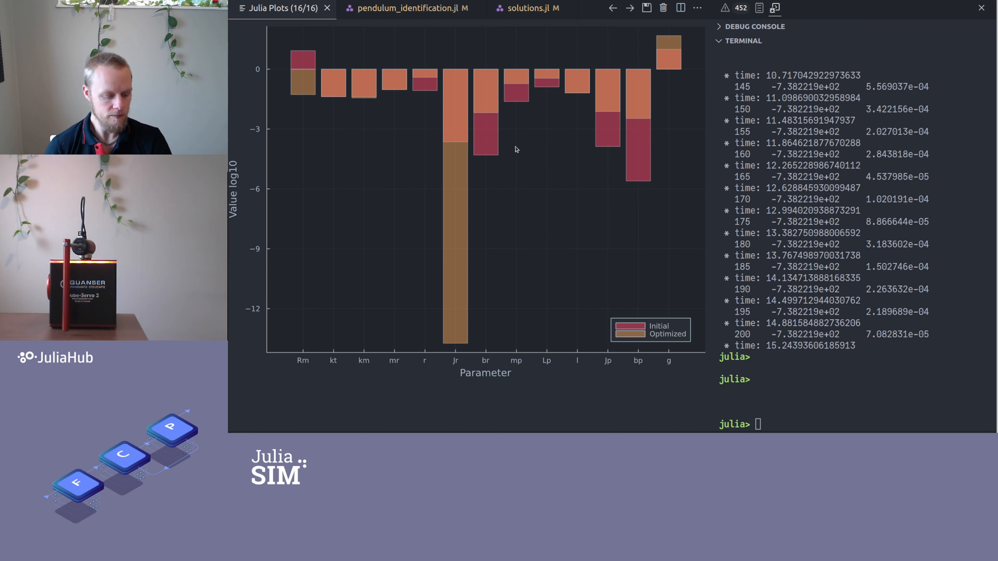
pyautogui.moveTo(469, 183)
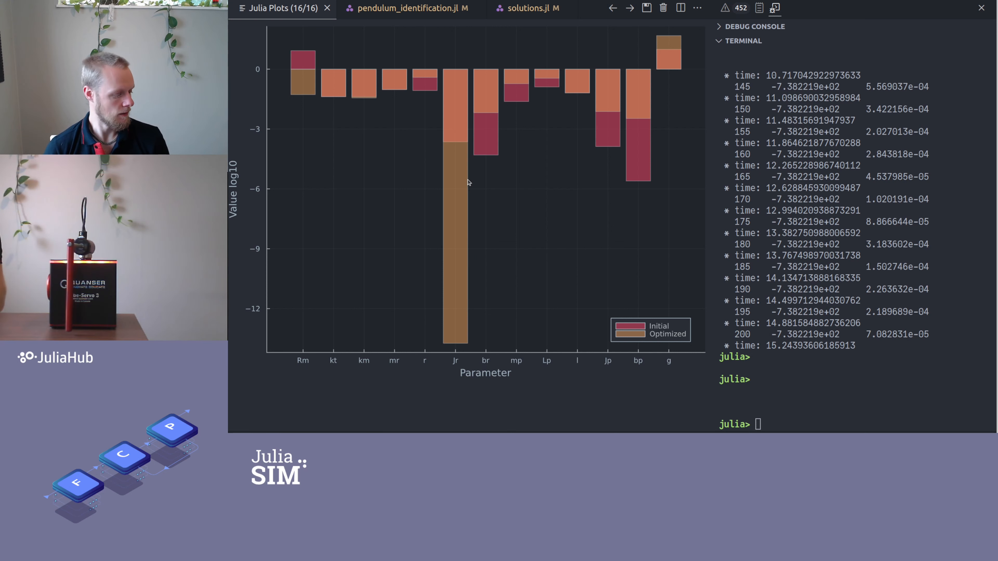
pyautogui.moveTo(456, 190)
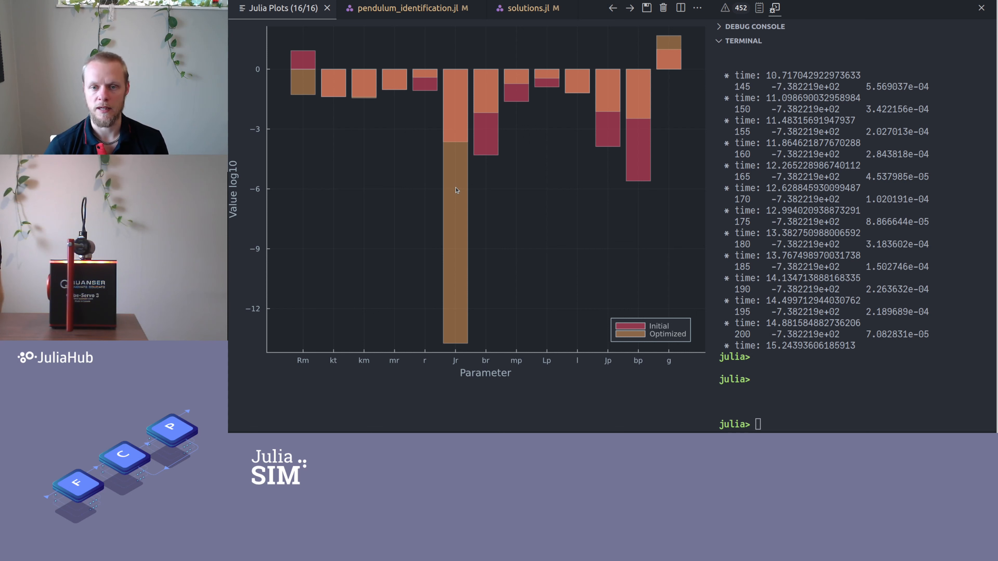
pyautogui.moveTo(485, 176)
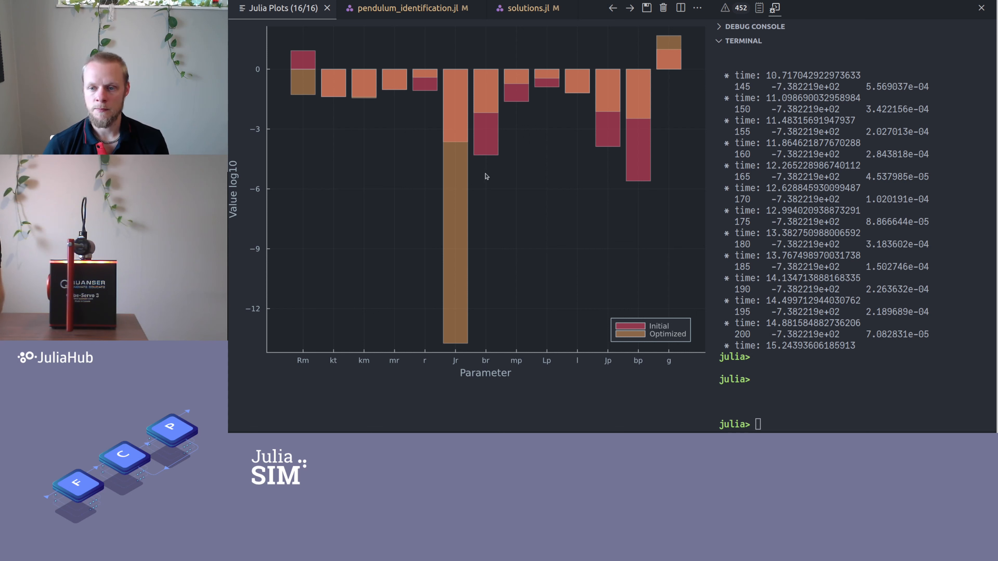
pyautogui.click(408, 8)
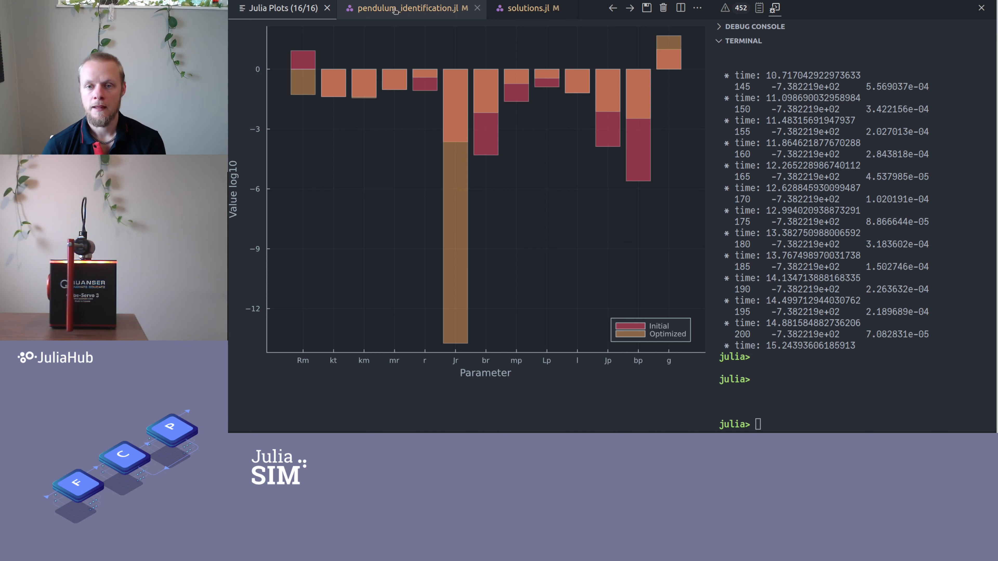
# Navigate the script to the force-disturbance covariance optimization section and its costRf function
pyautogui.click(412, 8)
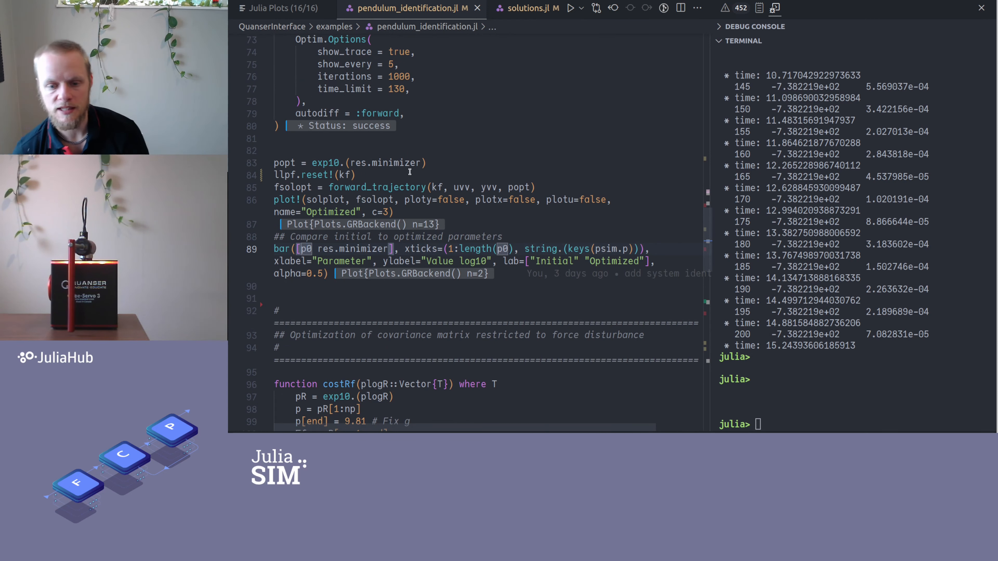
pyautogui.scroll(-3)
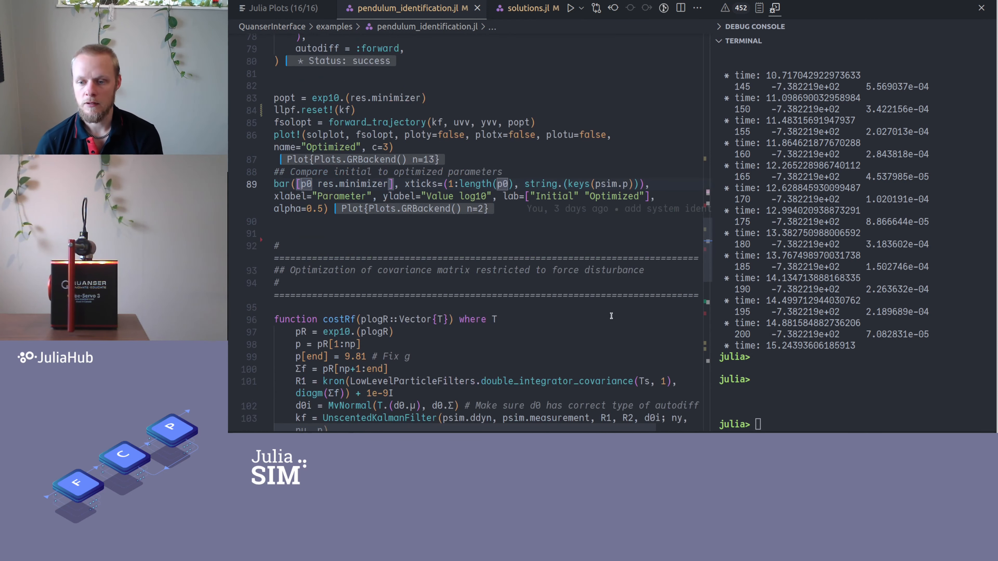
pyautogui.scroll(-3)
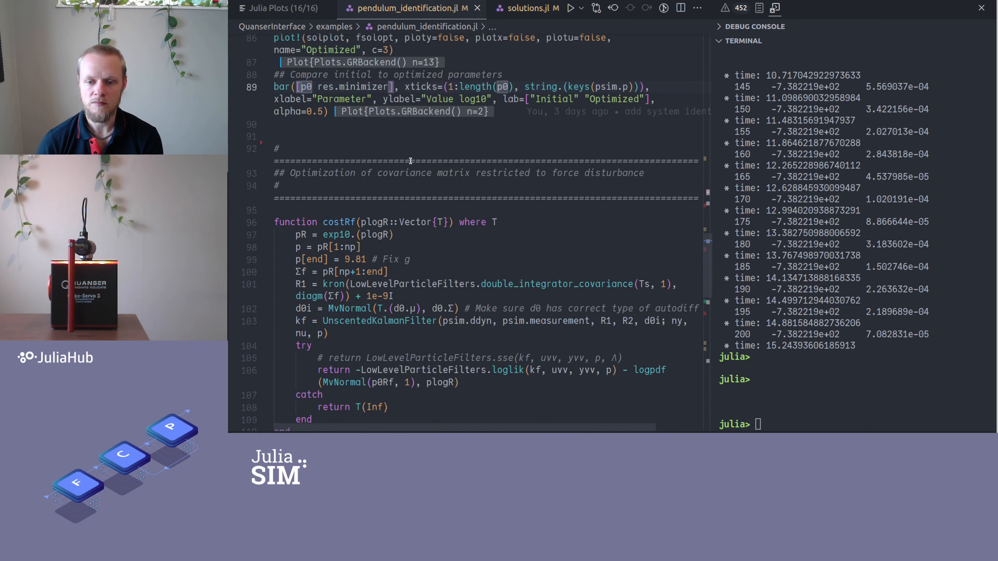
pyautogui.doubleClick(338, 222)
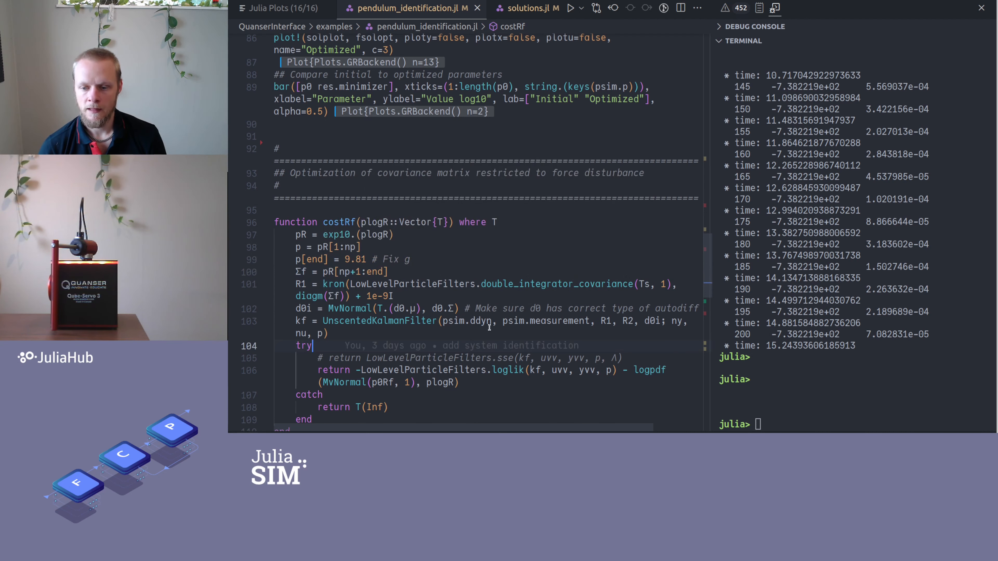
pyautogui.scroll(-3)
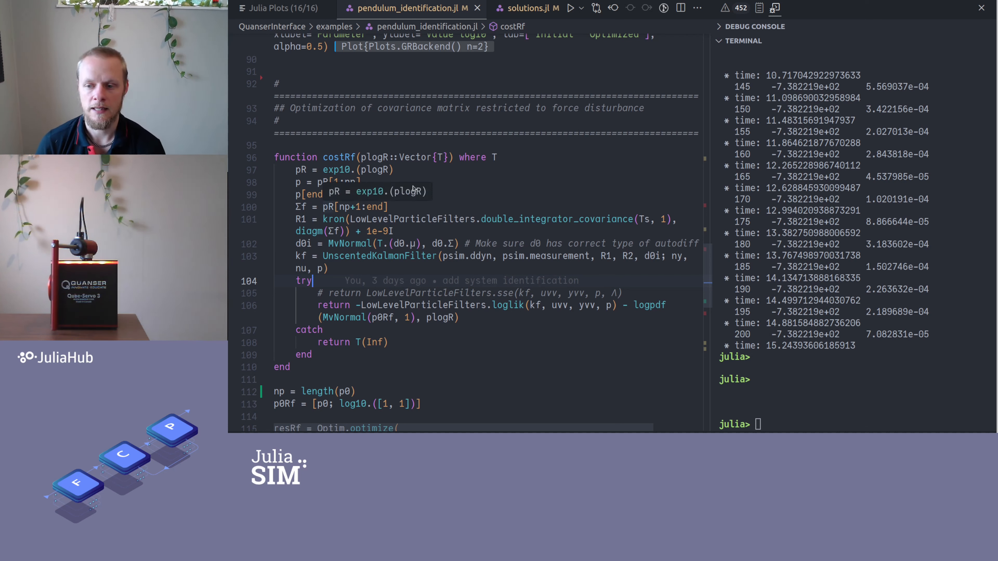
pyautogui.moveTo(333, 219)
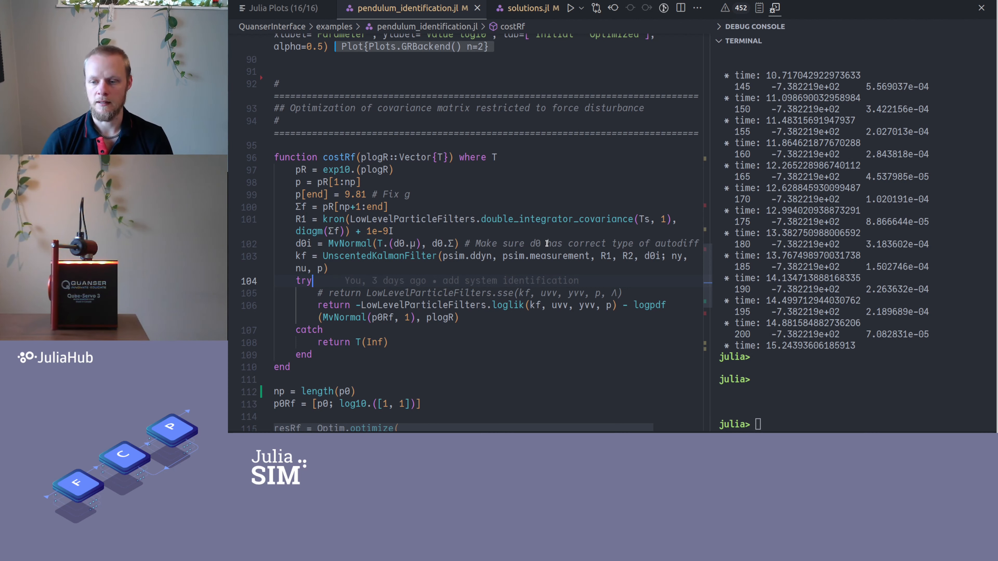
pyautogui.moveTo(651, 300)
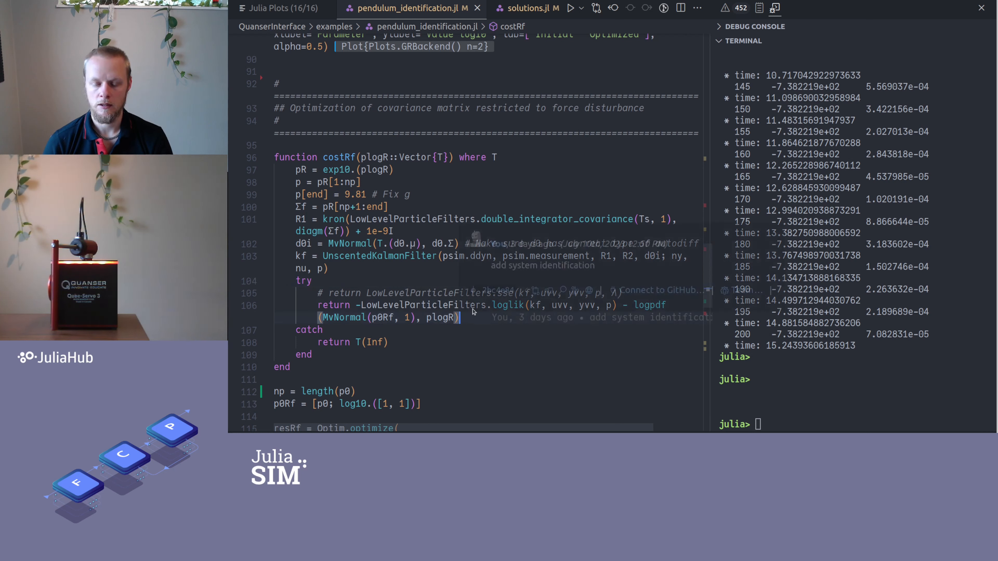
# Run costRf, Optim.optimize, poptRf, Roptf and kfoptRf lines, with the optimizer reporting success
pyautogui.scroll(-3)
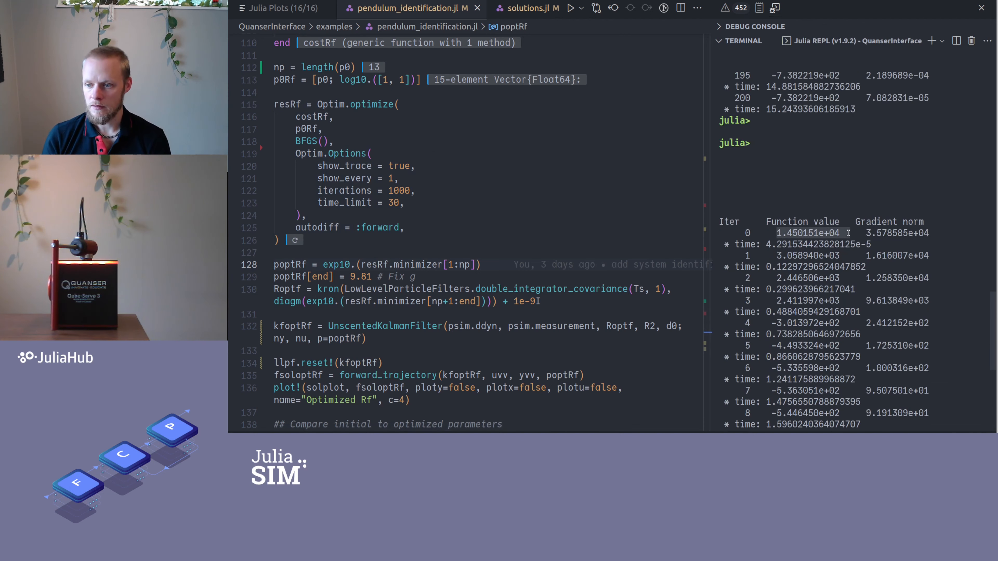
pyautogui.moveTo(786, 299)
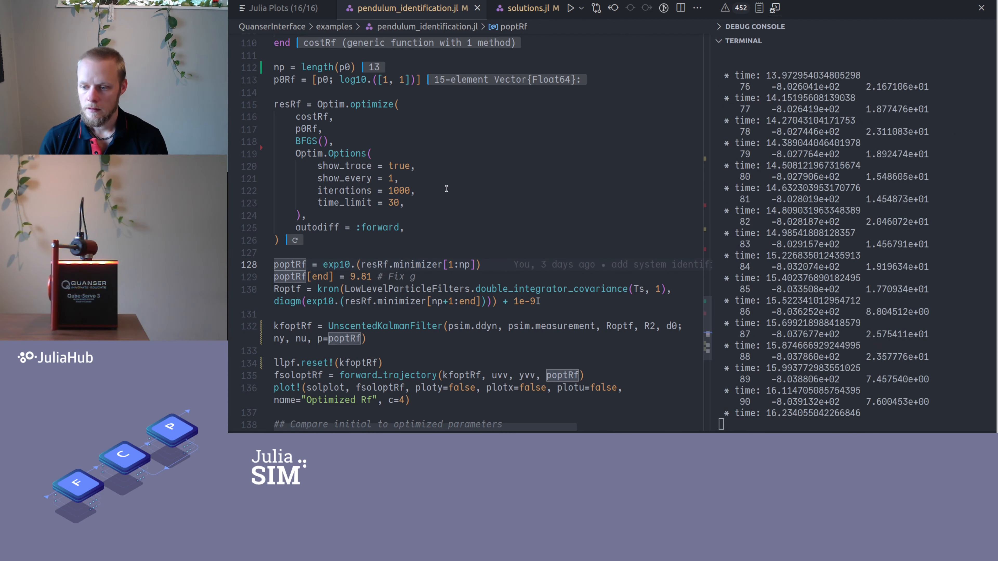
pyautogui.scroll(-3)
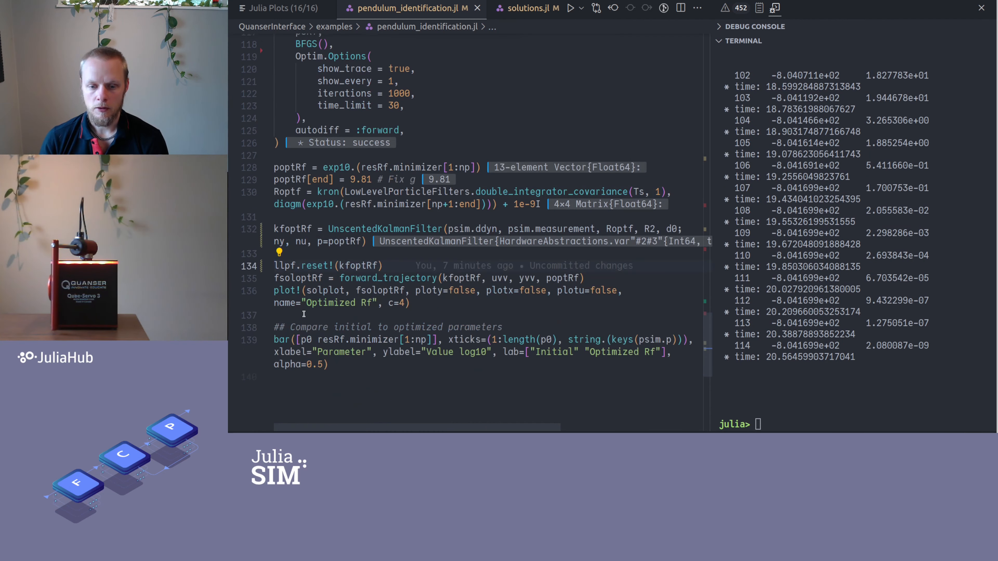
# Overlay the Rf-optimized filter trajectories on the measured, initial and optimized state plots
pyautogui.click(267, 8)
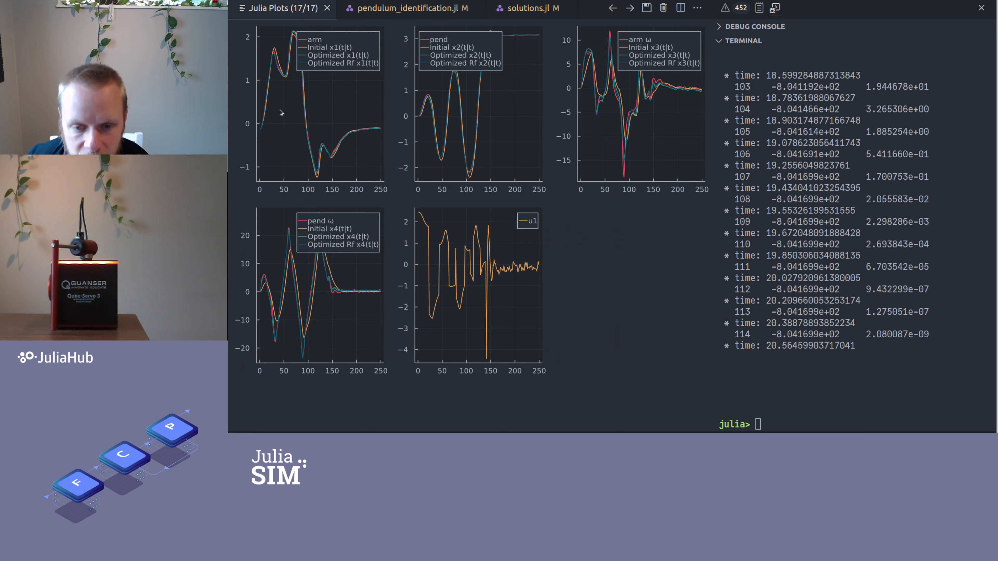
pyautogui.moveTo(366, 279)
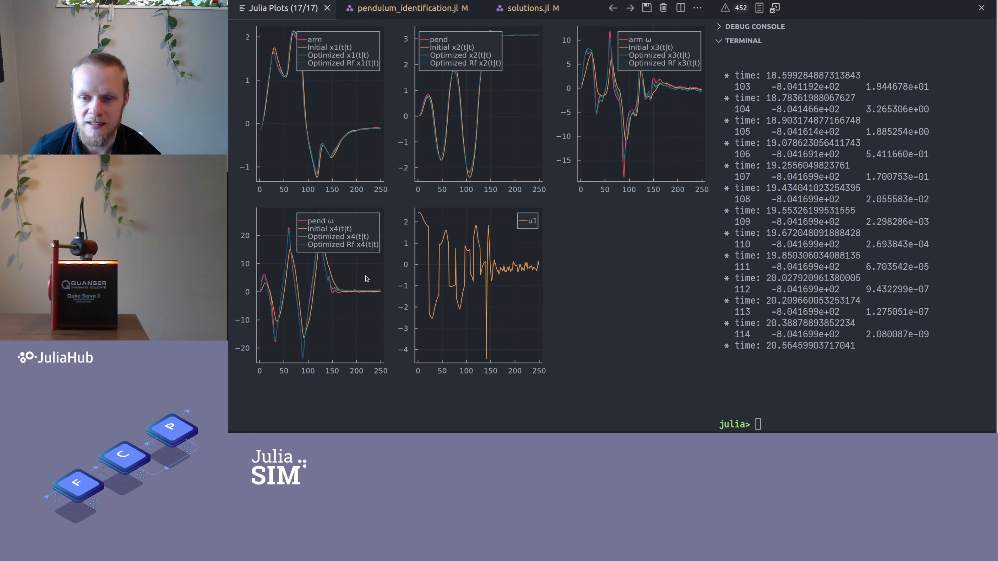
pyautogui.moveTo(601, 105)
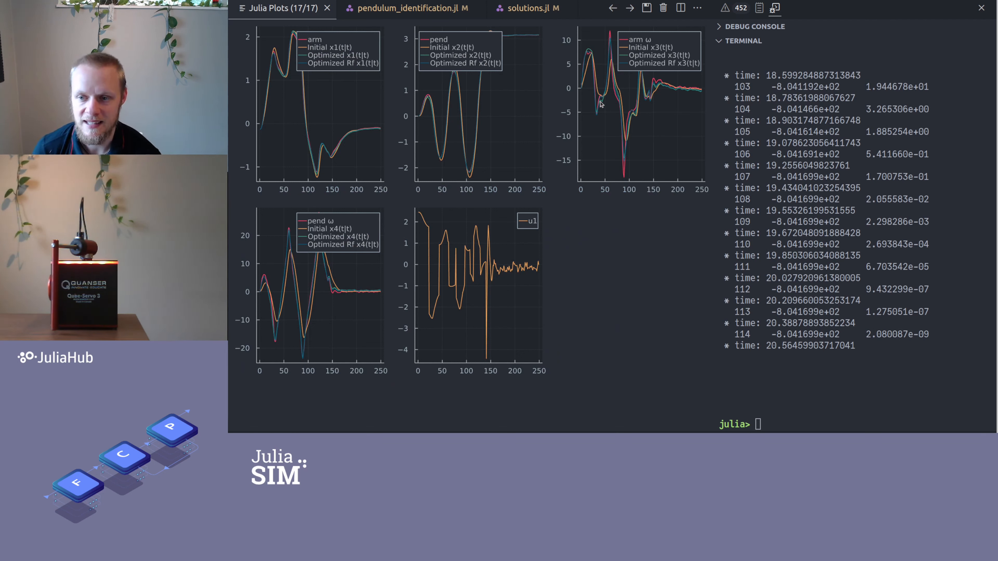
pyautogui.moveTo(624, 59)
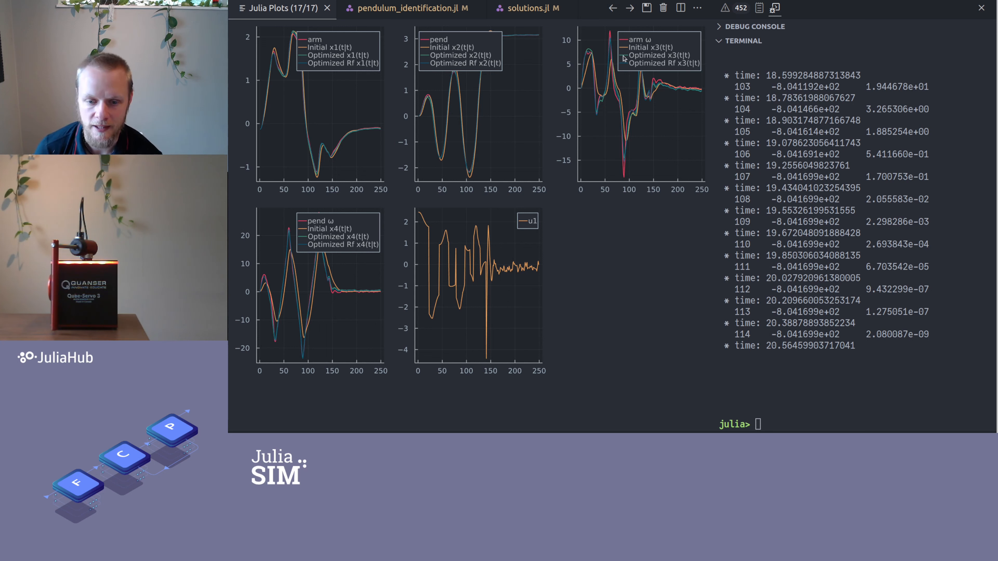
pyautogui.moveTo(597, 174)
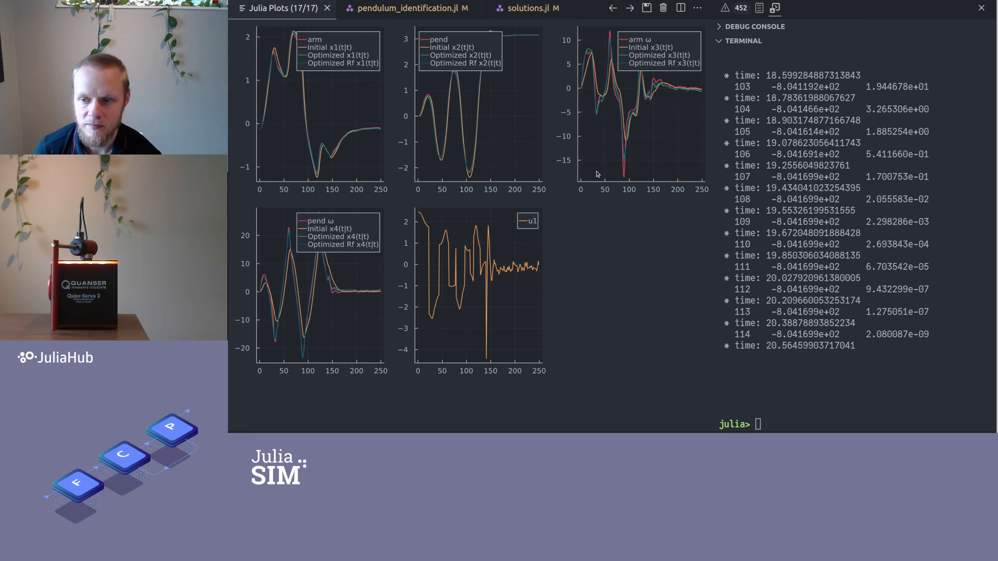
pyautogui.moveTo(625, 163)
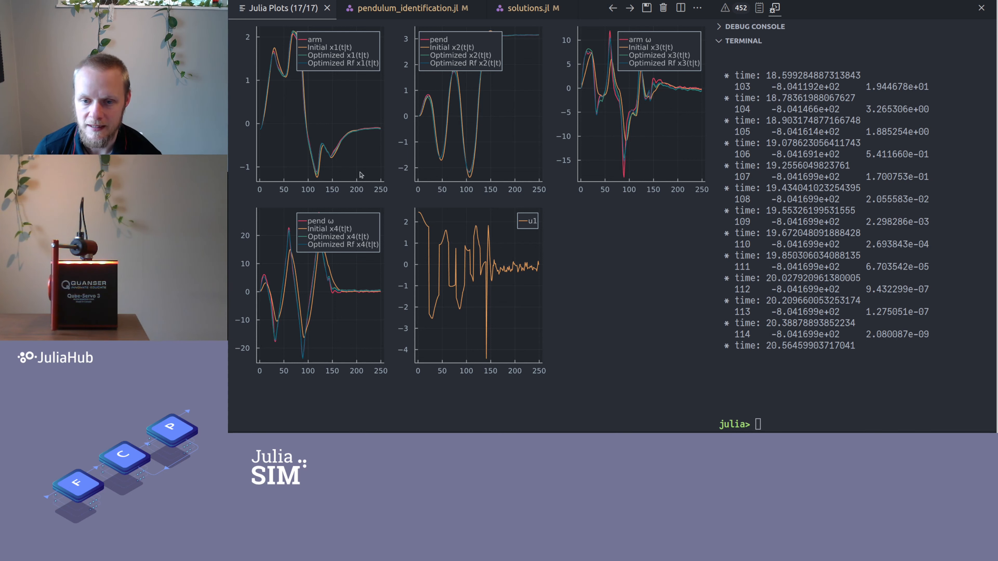
pyautogui.moveTo(343, 176)
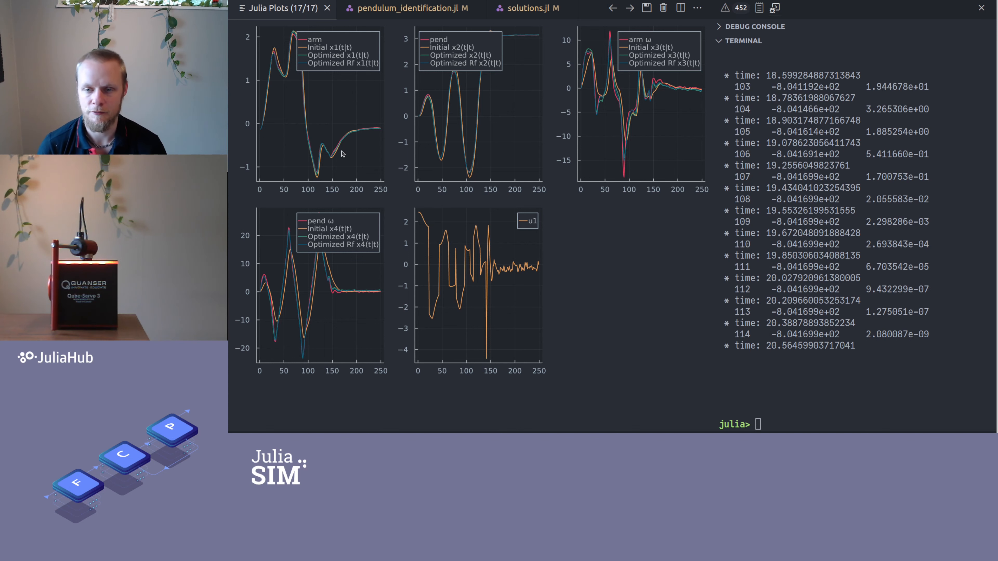
pyautogui.click(411, 8)
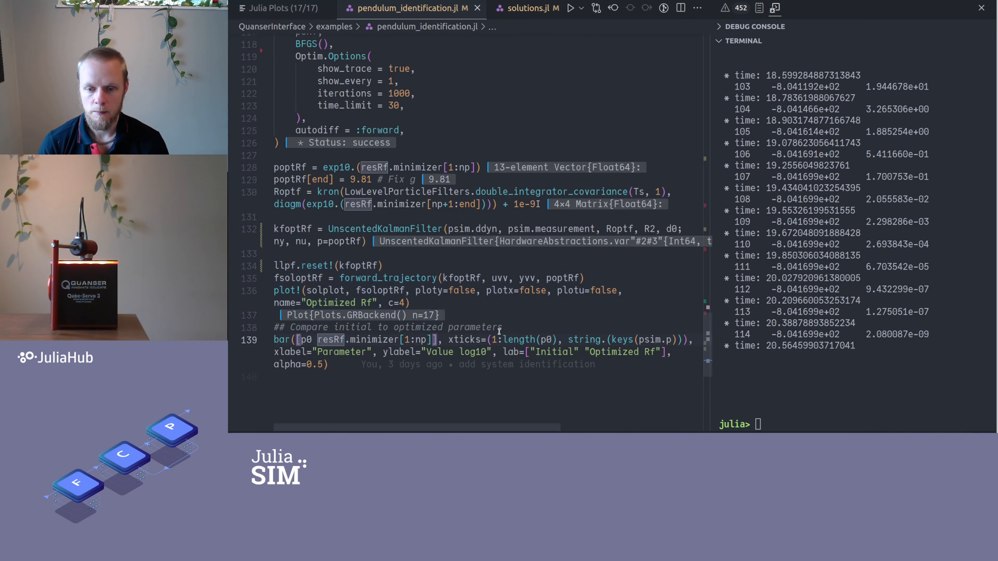
pyautogui.click(274, 8)
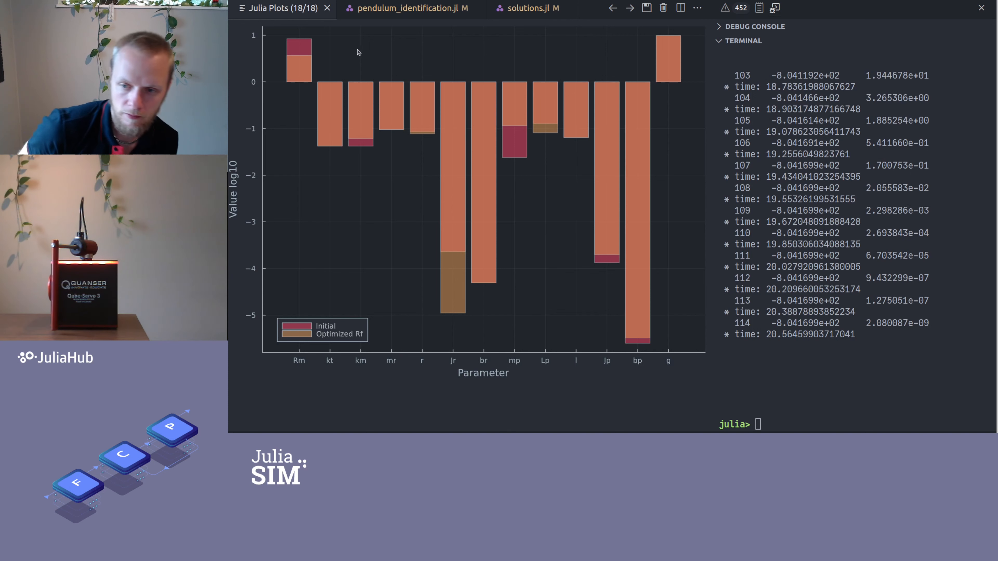
pyautogui.moveTo(384, 62)
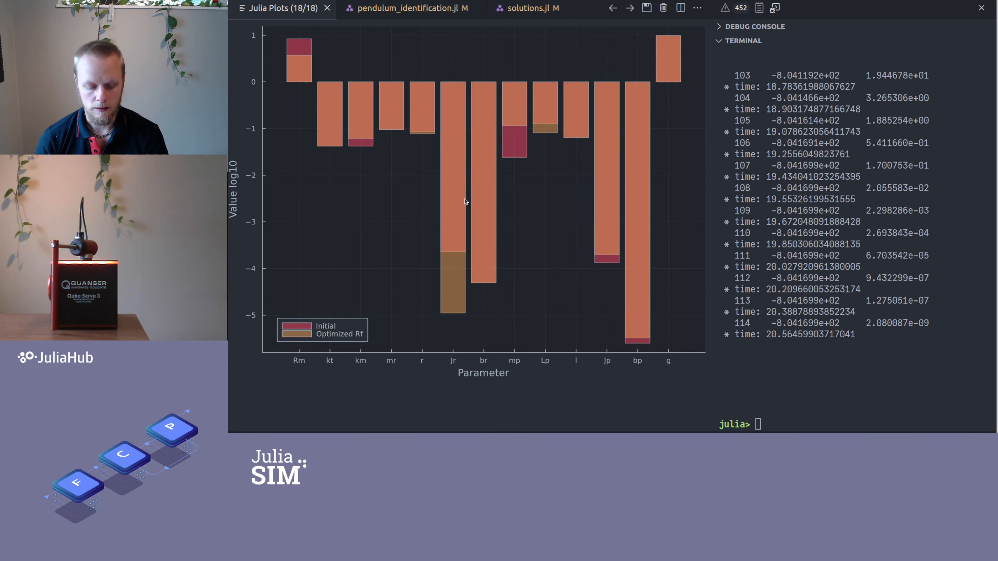
pyautogui.moveTo(453, 157)
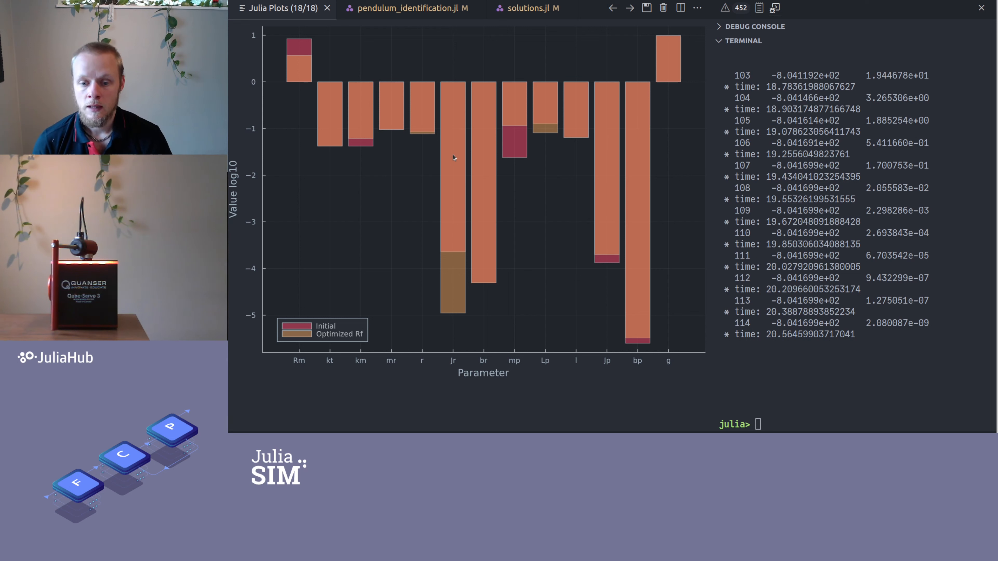
pyautogui.moveTo(475, 309)
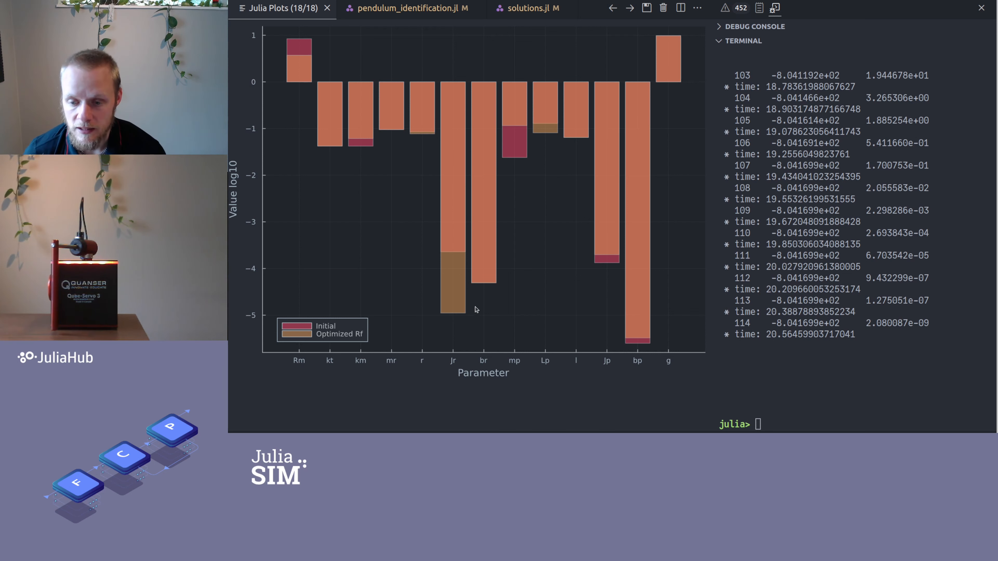
pyautogui.moveTo(447, 336)
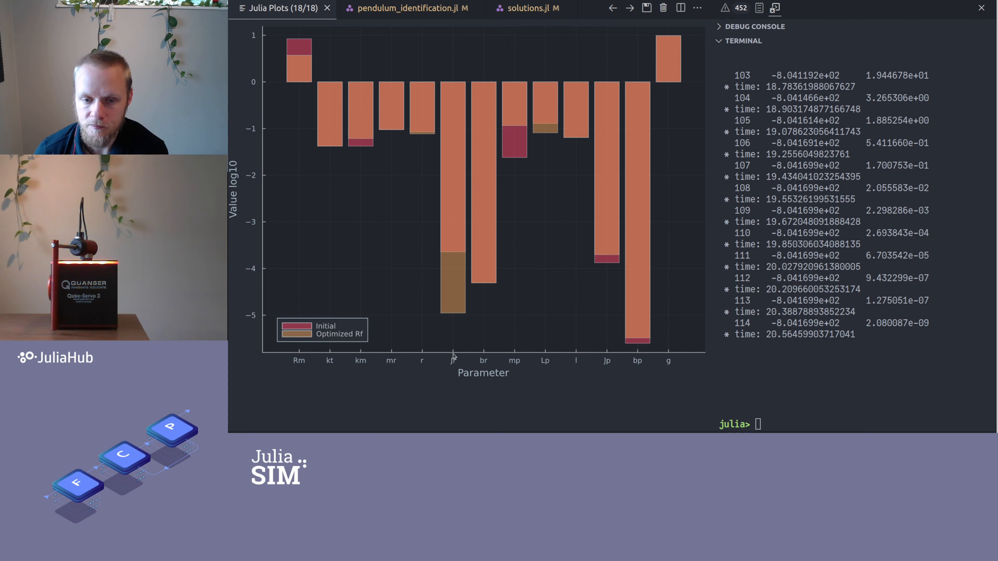
pyautogui.moveTo(451, 290)
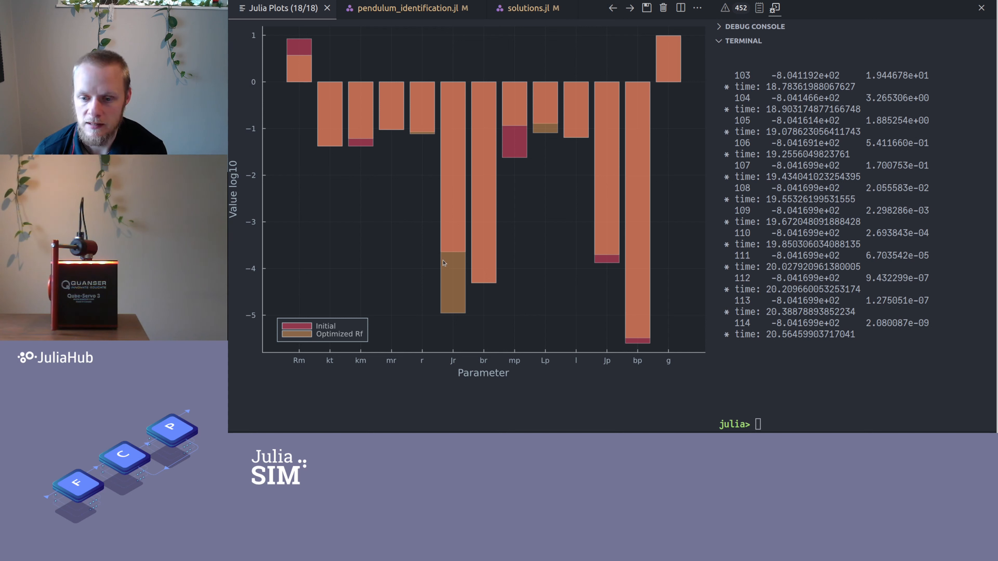
pyautogui.moveTo(427, 123)
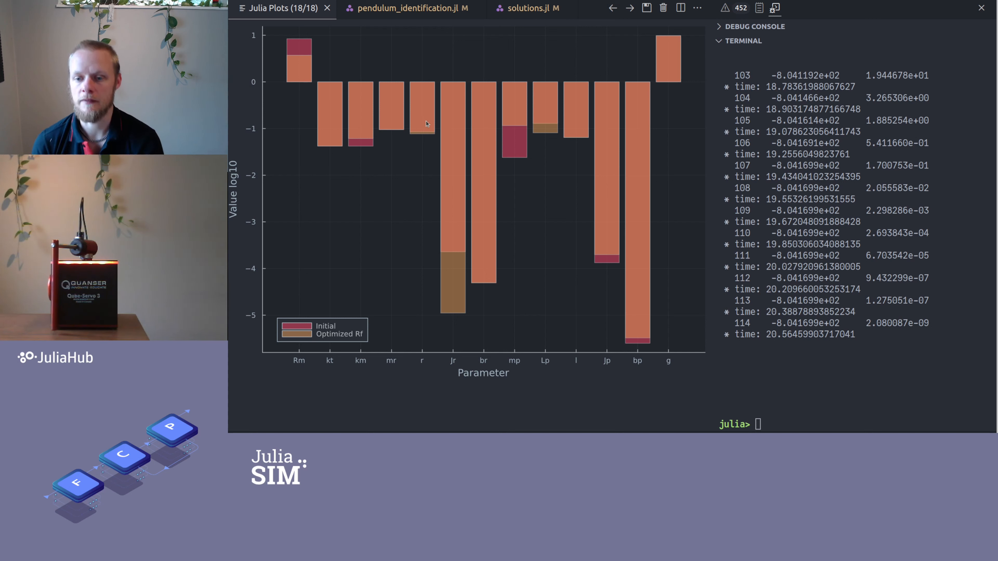
pyautogui.moveTo(453, 110)
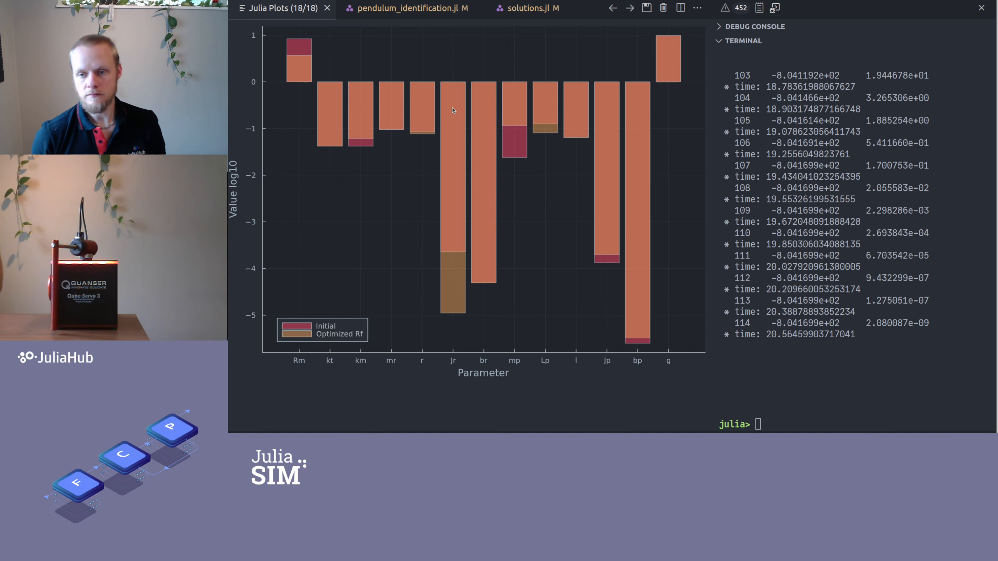
pyautogui.moveTo(468, 143)
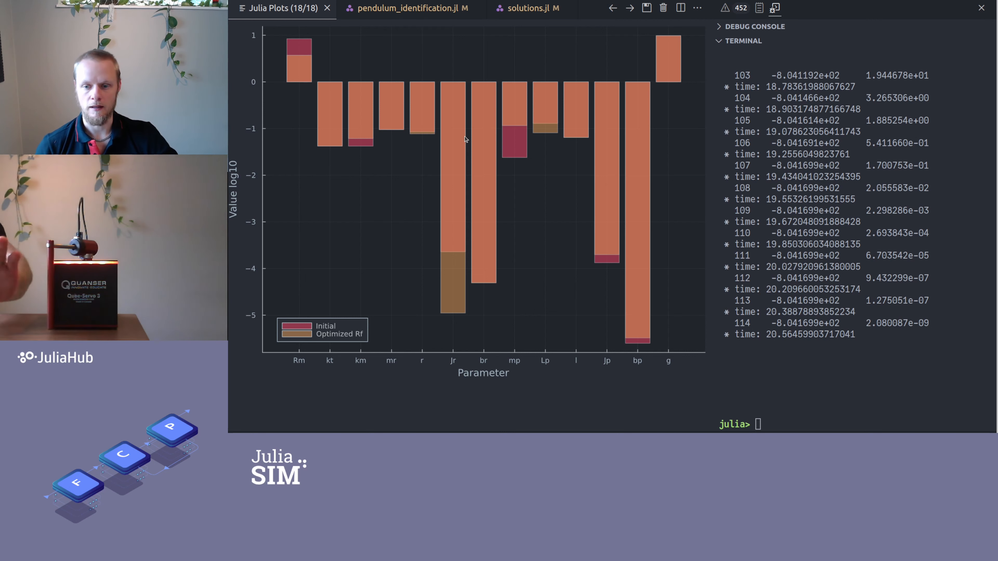
pyautogui.moveTo(497, 161)
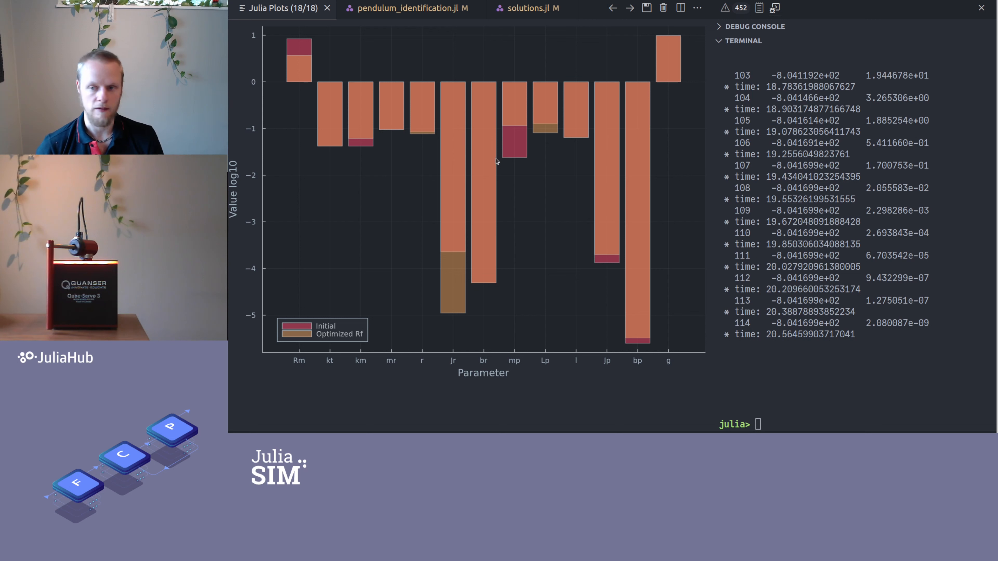
pyautogui.moveTo(460, 262)
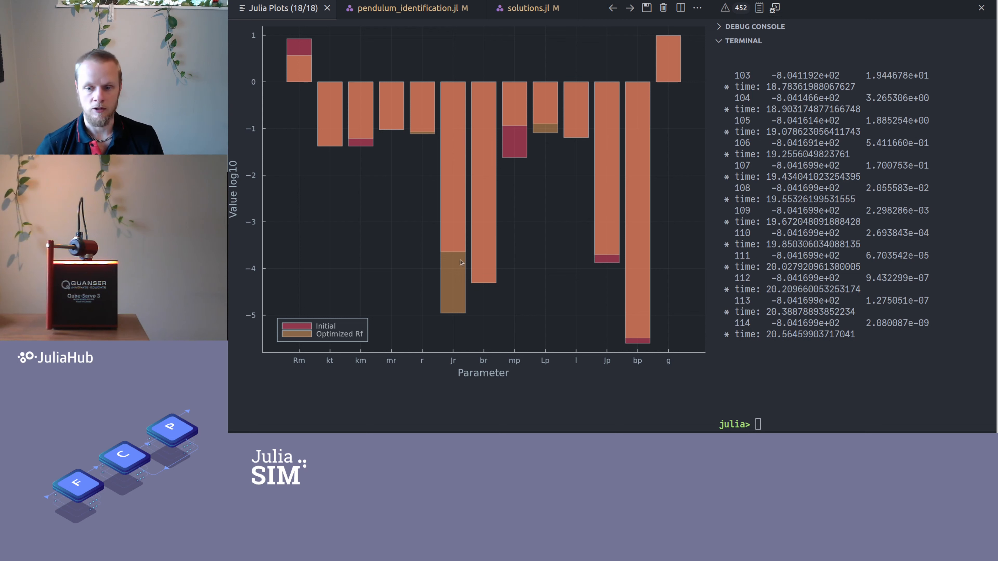
pyautogui.moveTo(474, 215)
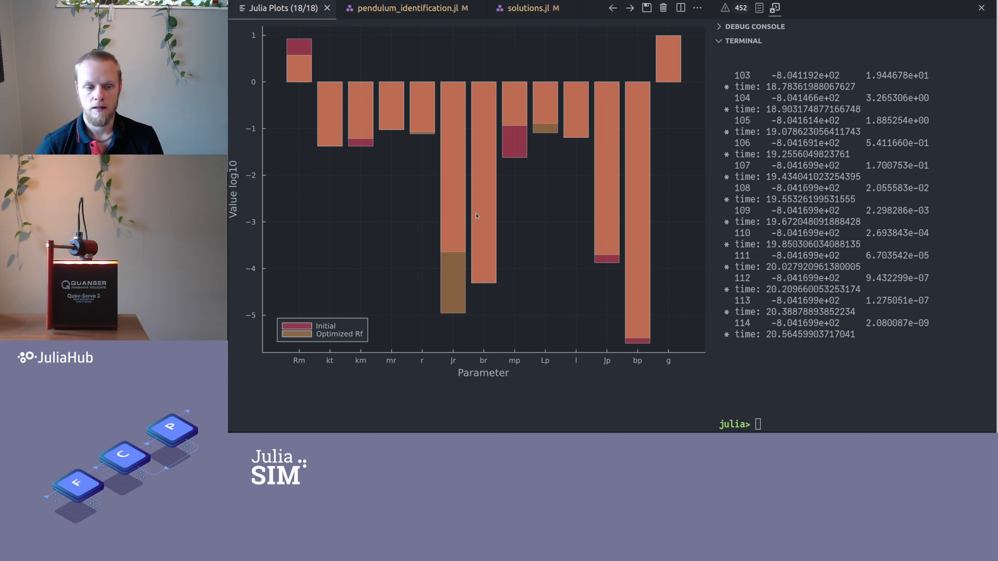
pyautogui.moveTo(475, 196)
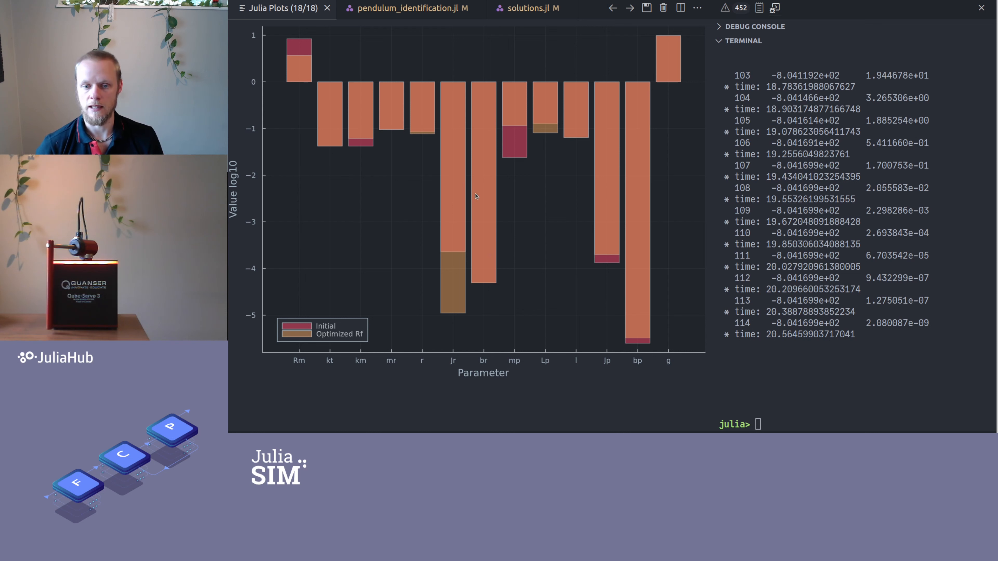
pyautogui.moveTo(474, 196)
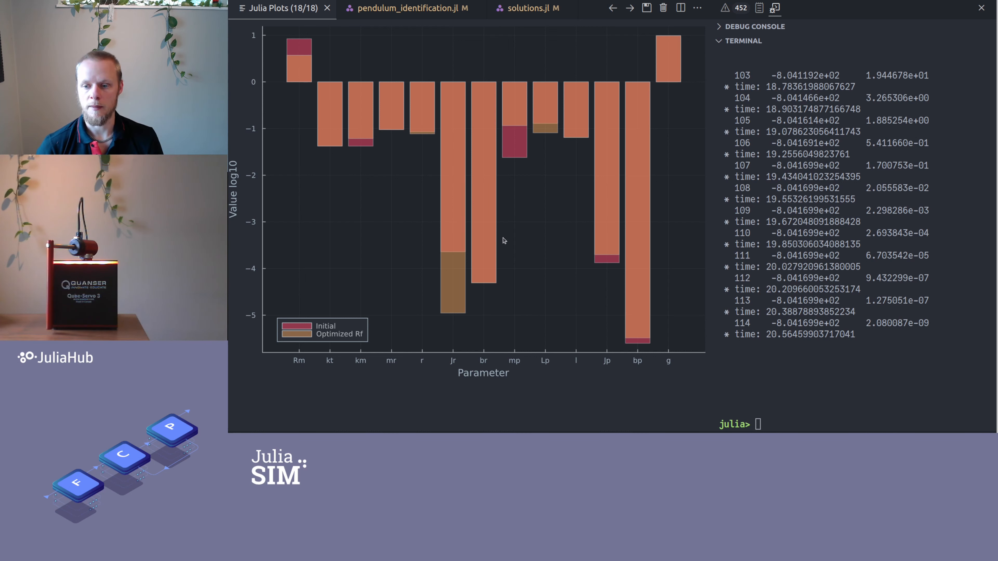
# Review the trajectory comparison plots, then return to the identification script at the Rf-optimized filter code
pyautogui.click(408, 8)
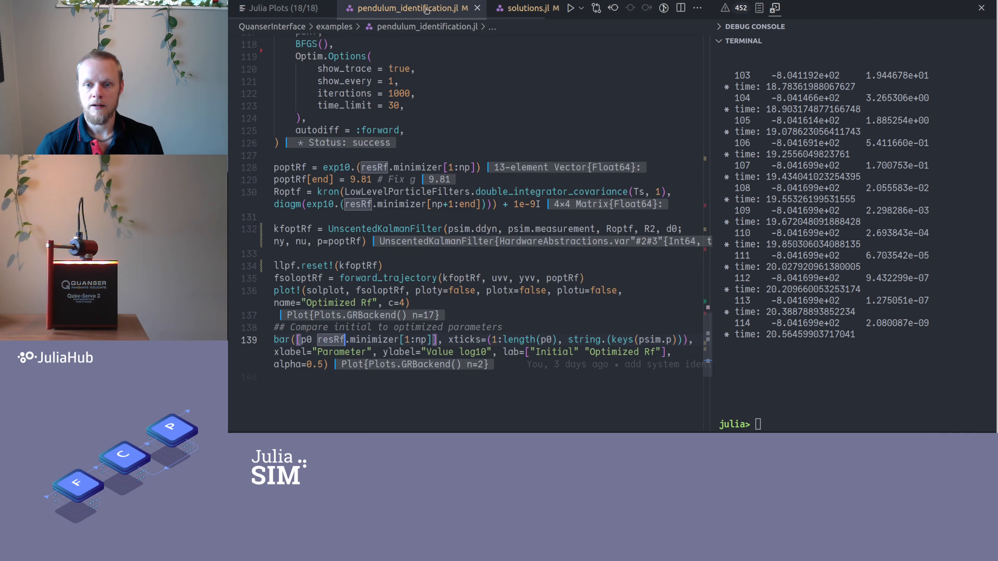
pyautogui.click(280, 8)
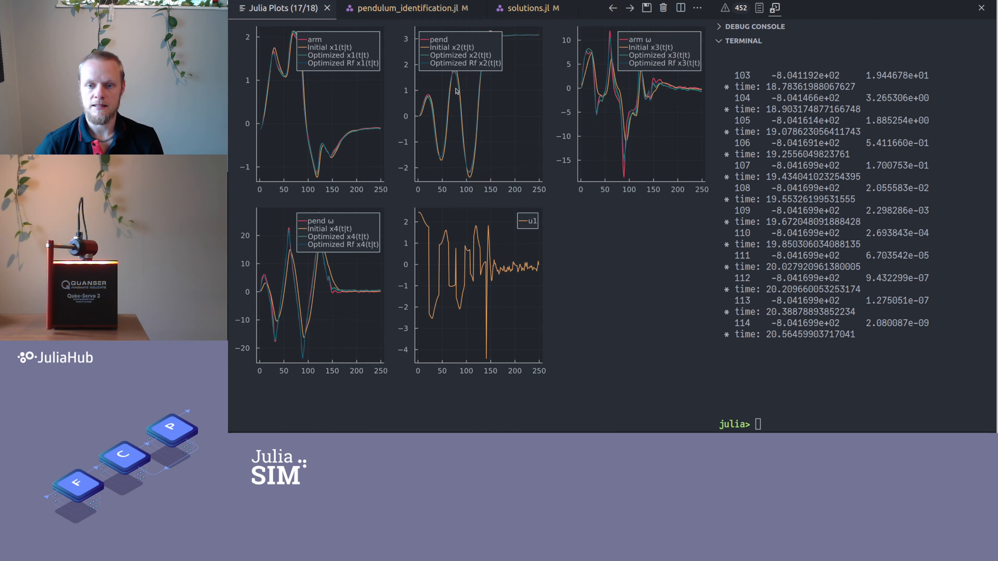
pyautogui.moveTo(299, 32)
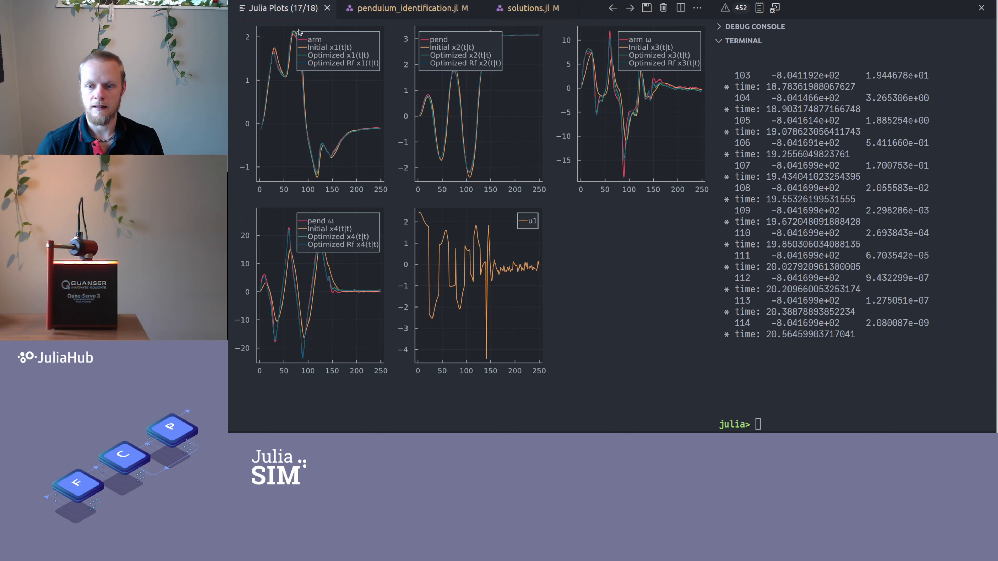
pyautogui.moveTo(367, 124)
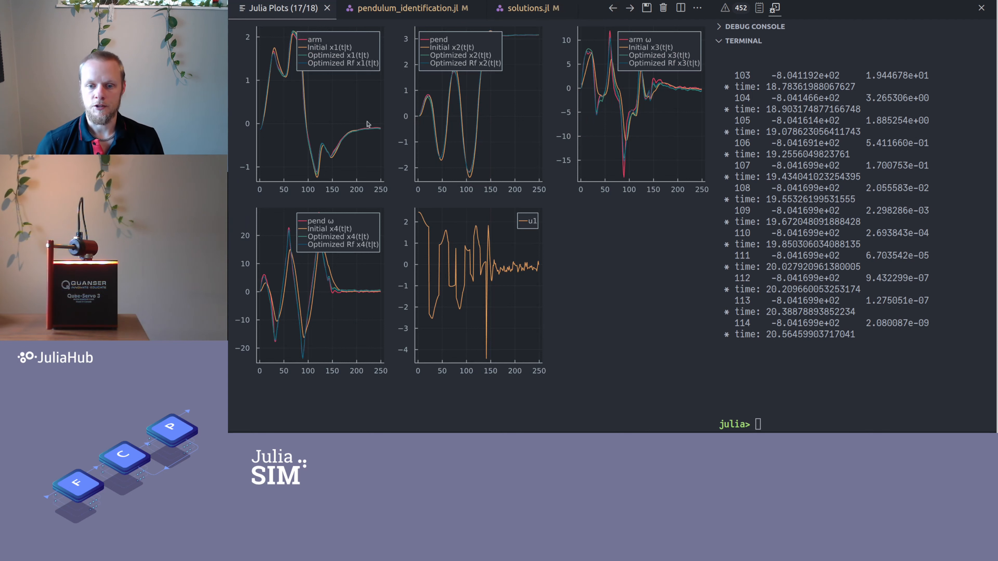
pyautogui.moveTo(508, 194)
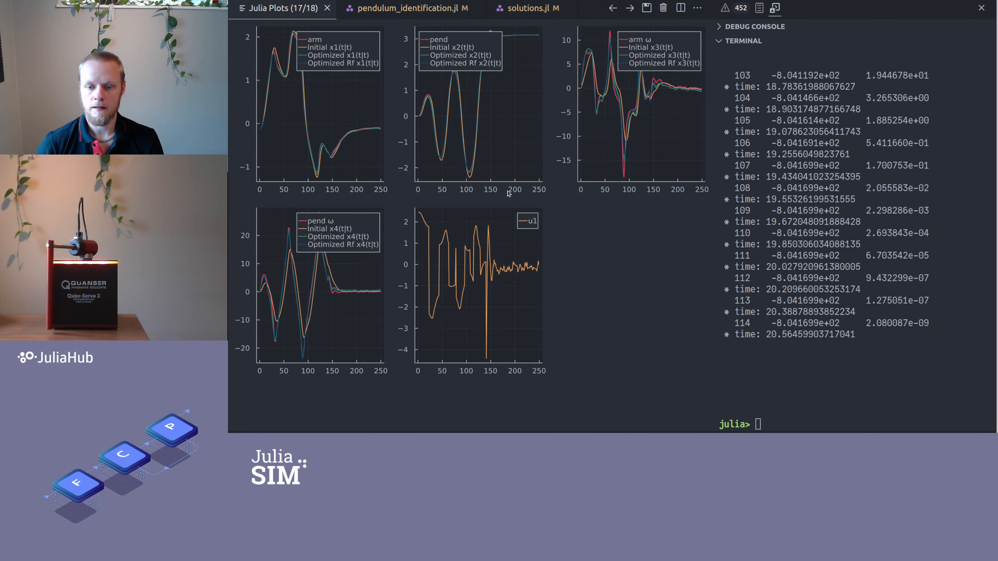
pyautogui.moveTo(292, 352)
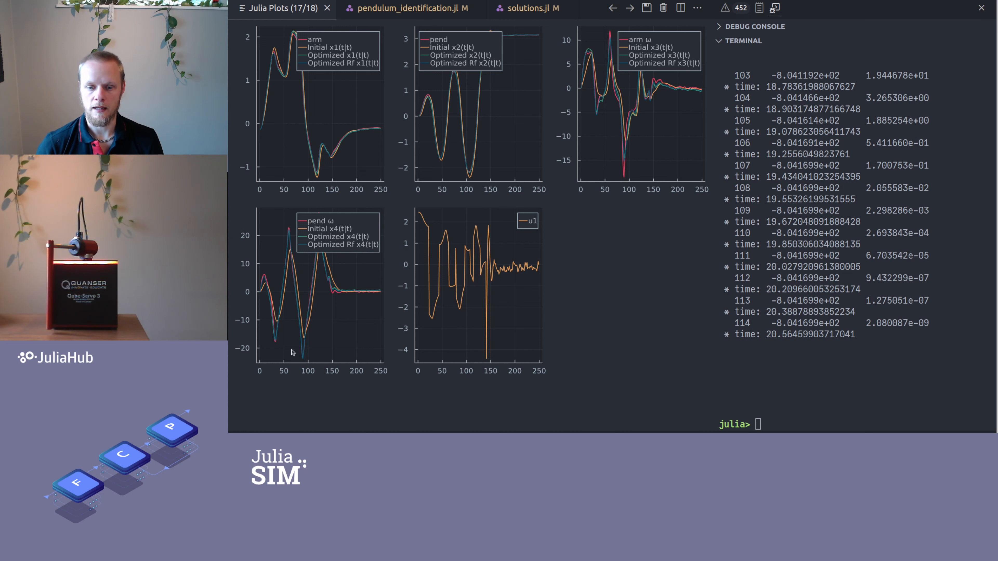
pyautogui.moveTo(491, 242)
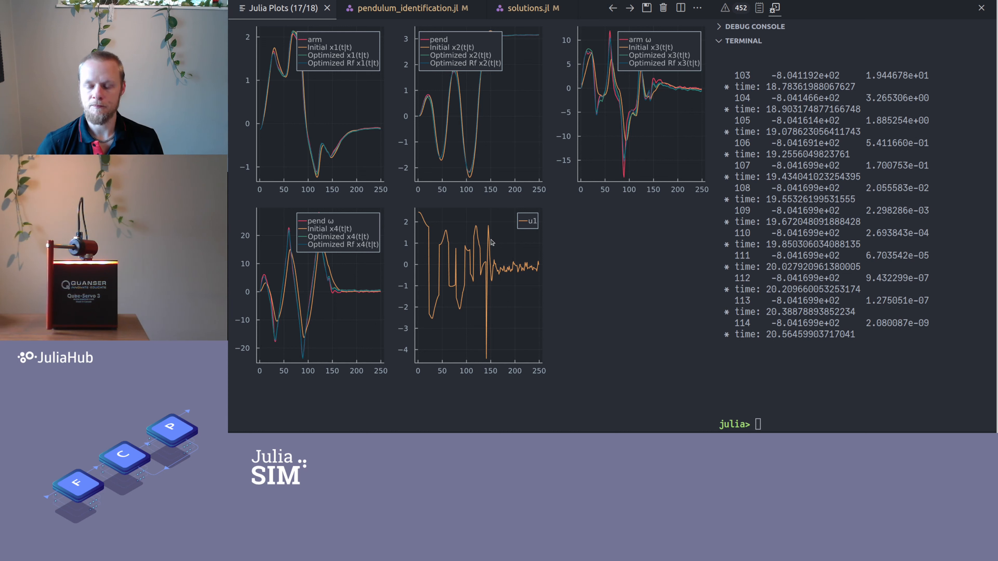
pyautogui.moveTo(517, 152)
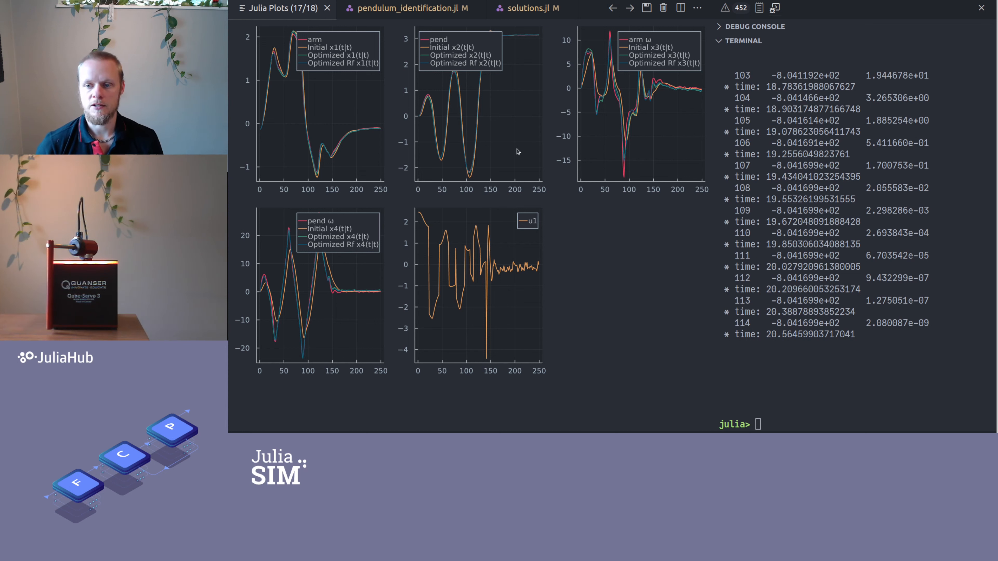
pyautogui.moveTo(605, 151)
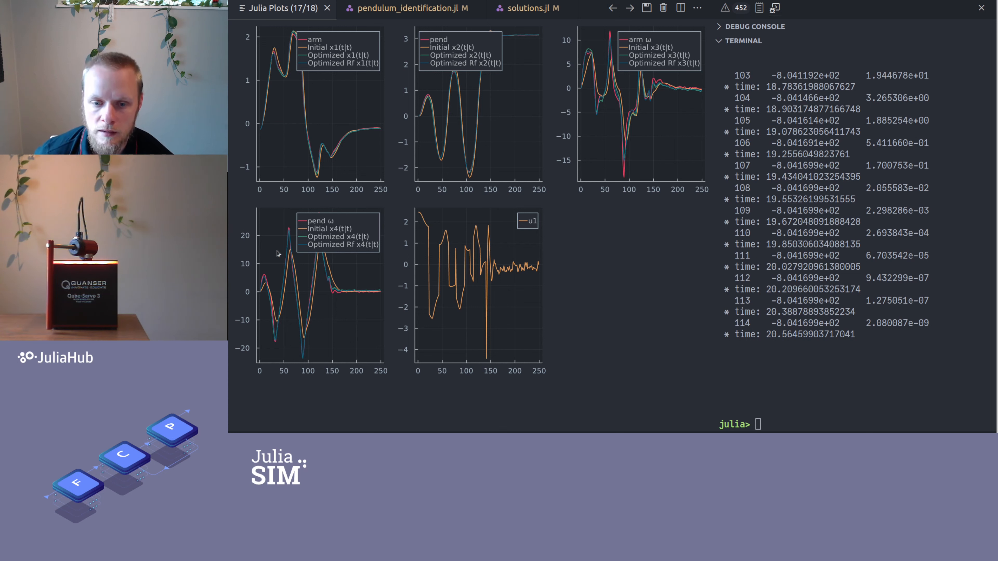
pyautogui.moveTo(298, 355)
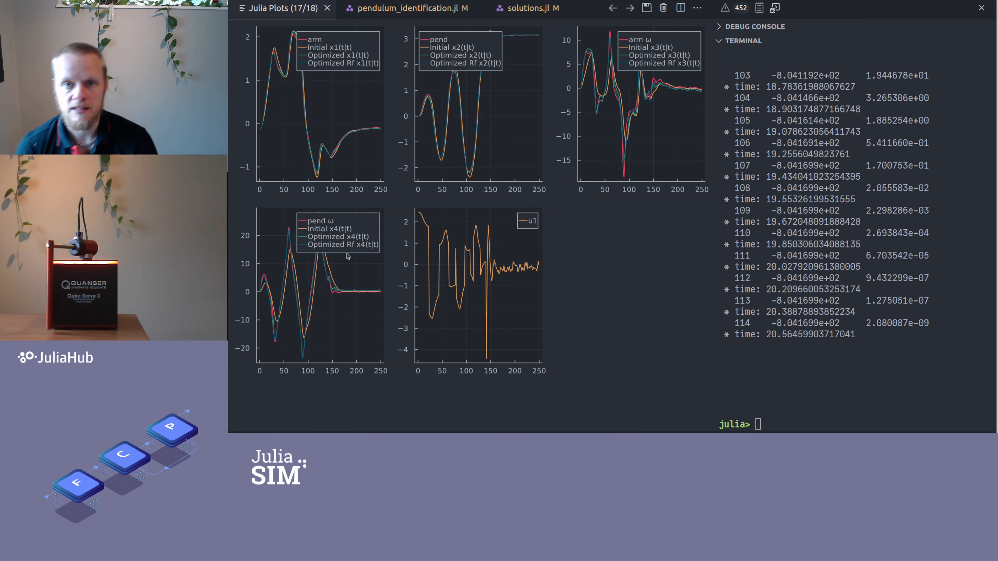
pyautogui.moveTo(296, 278)
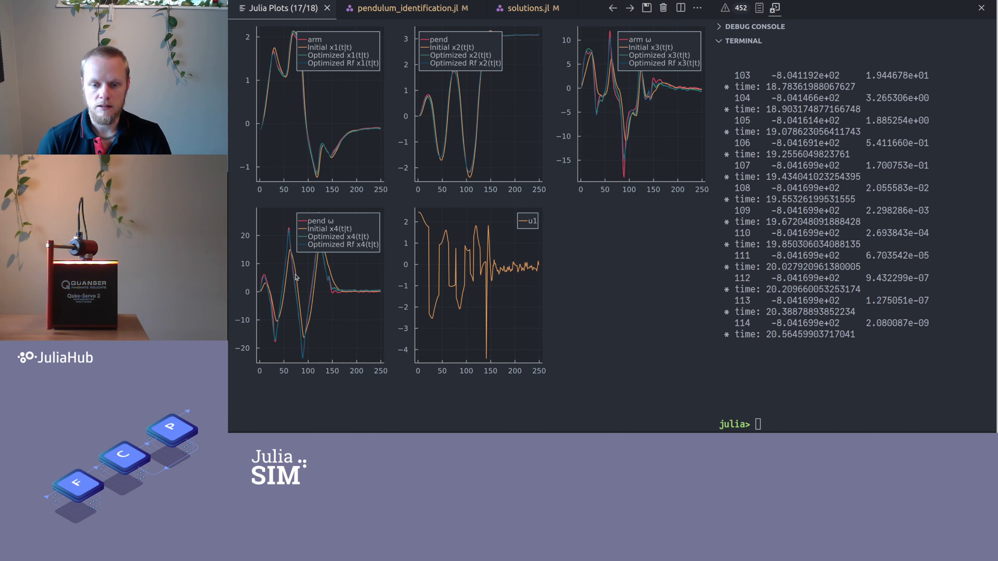
pyautogui.moveTo(306, 332)
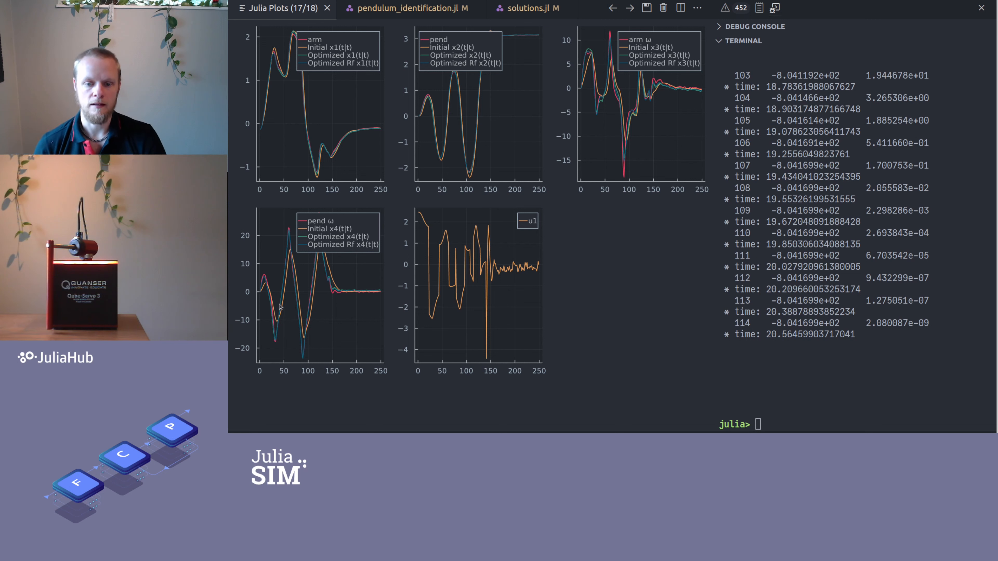
pyautogui.moveTo(287, 300)
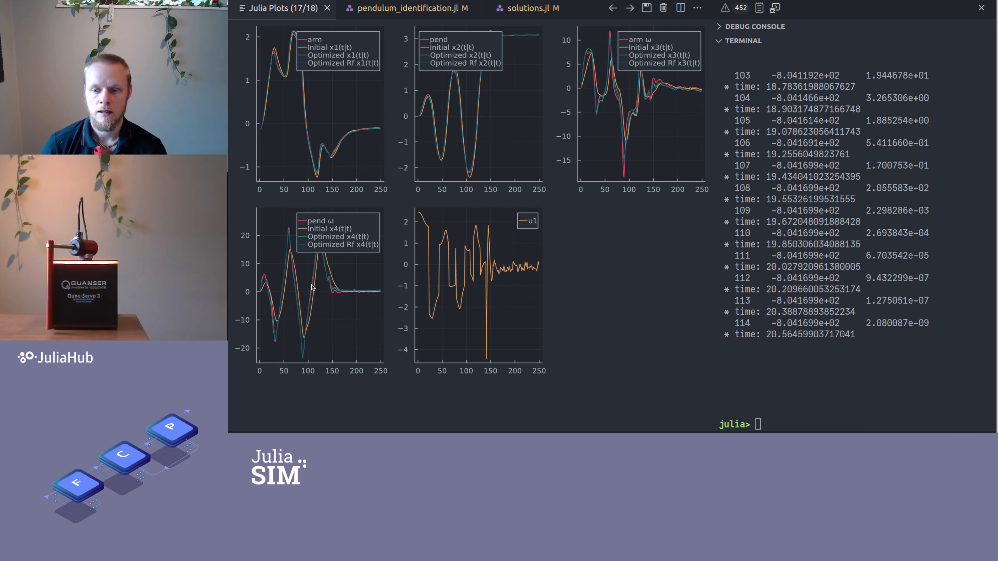
pyautogui.moveTo(309, 288)
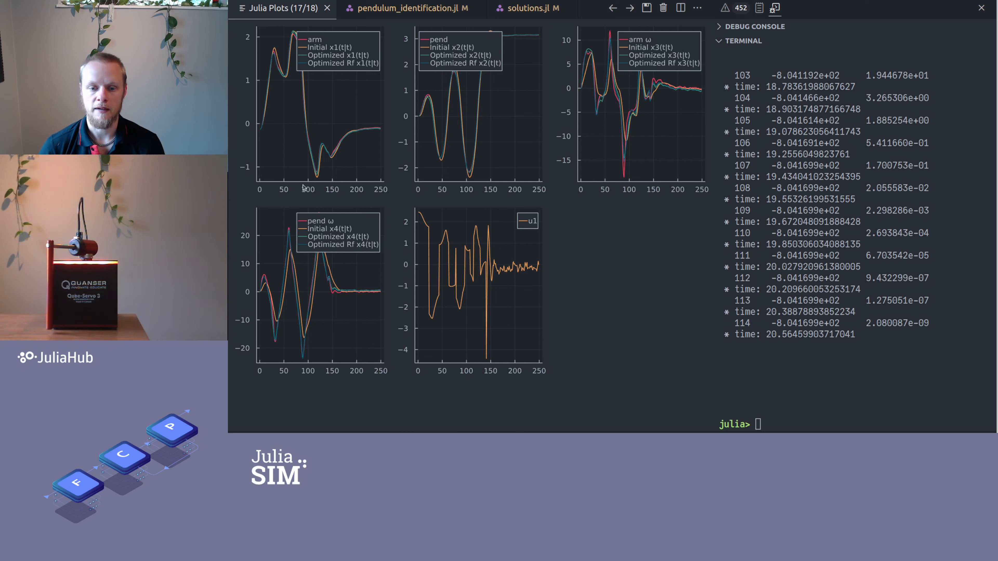
pyautogui.moveTo(312, 185)
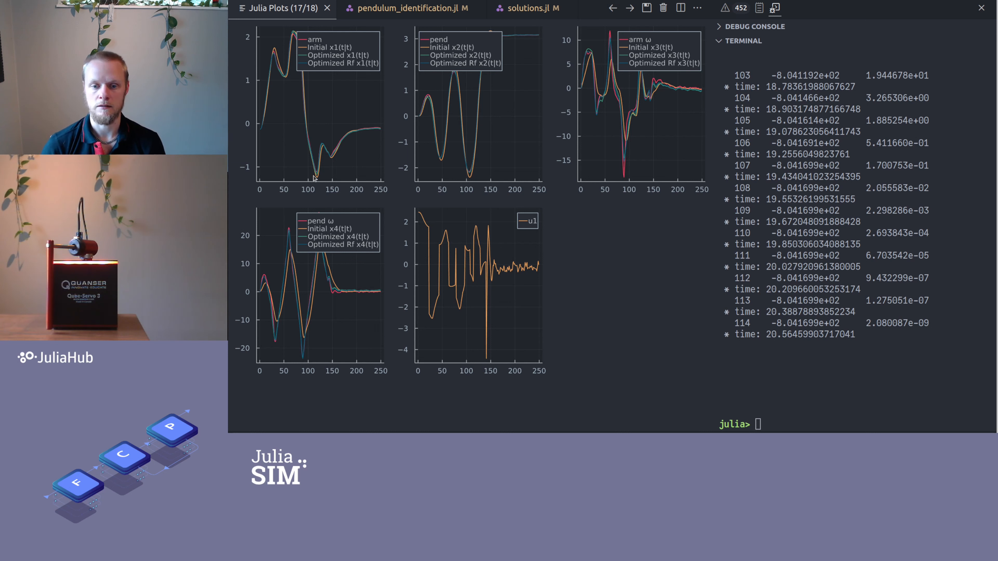
pyautogui.moveTo(379, 183)
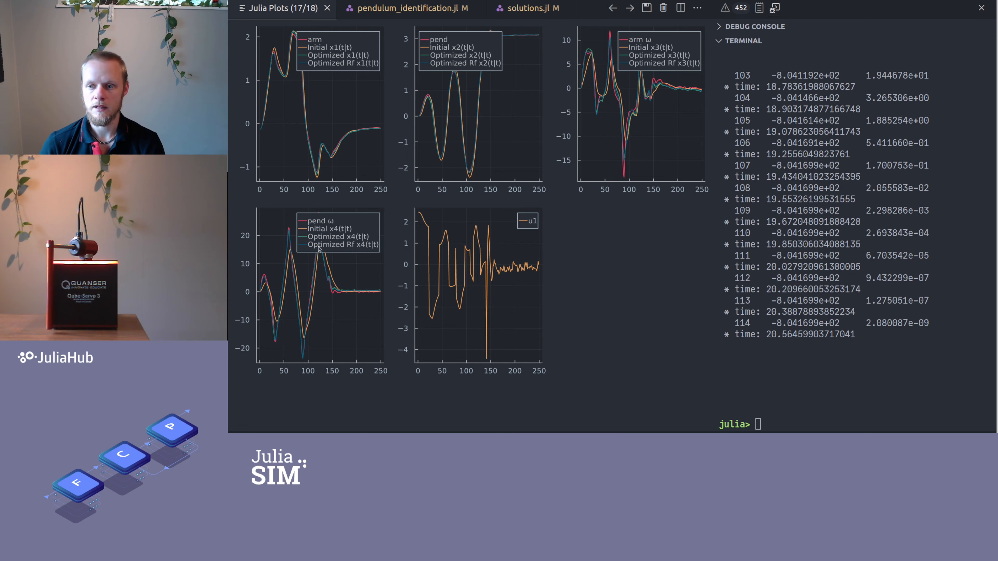
pyautogui.moveTo(357, 171)
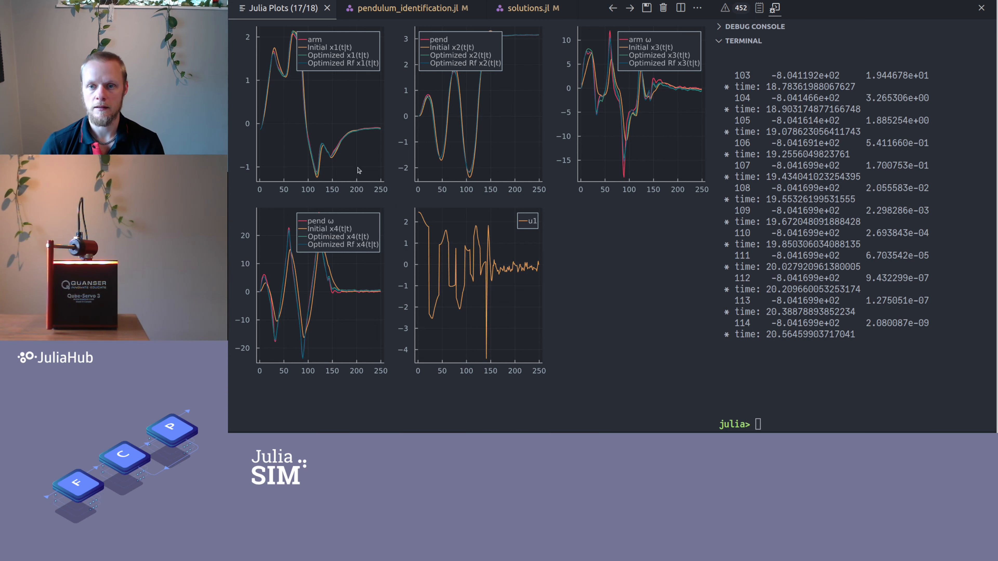
pyautogui.click(411, 8)
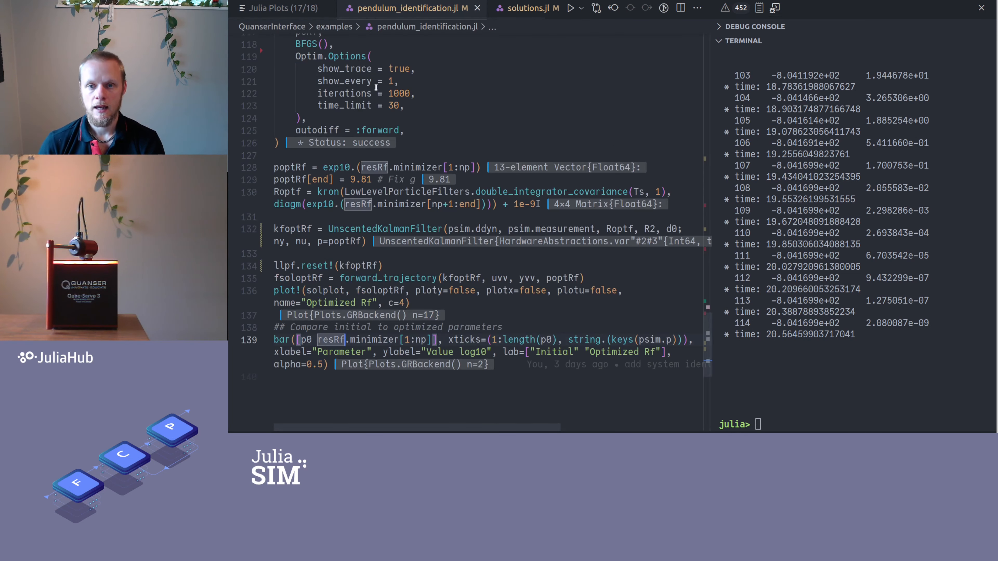